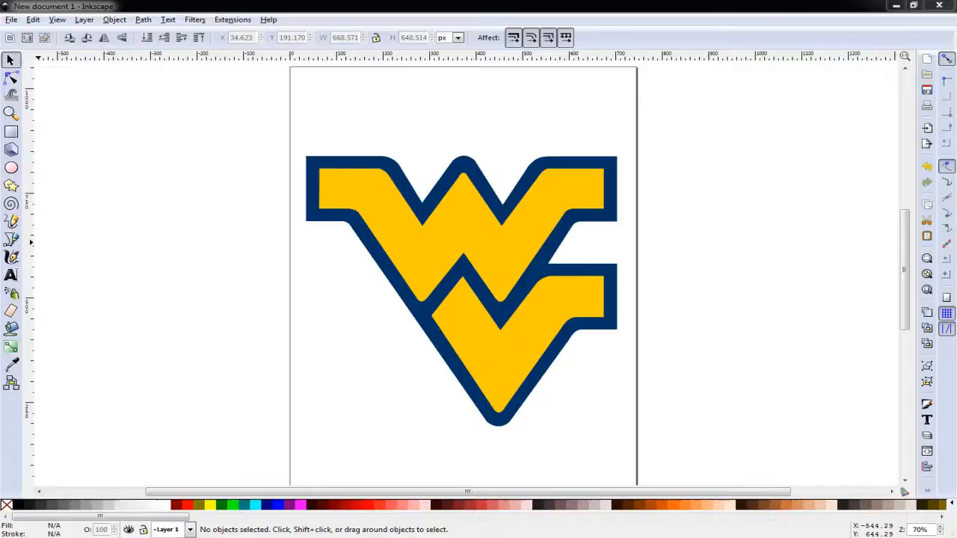
pyautogui.moveTo(381, 336)
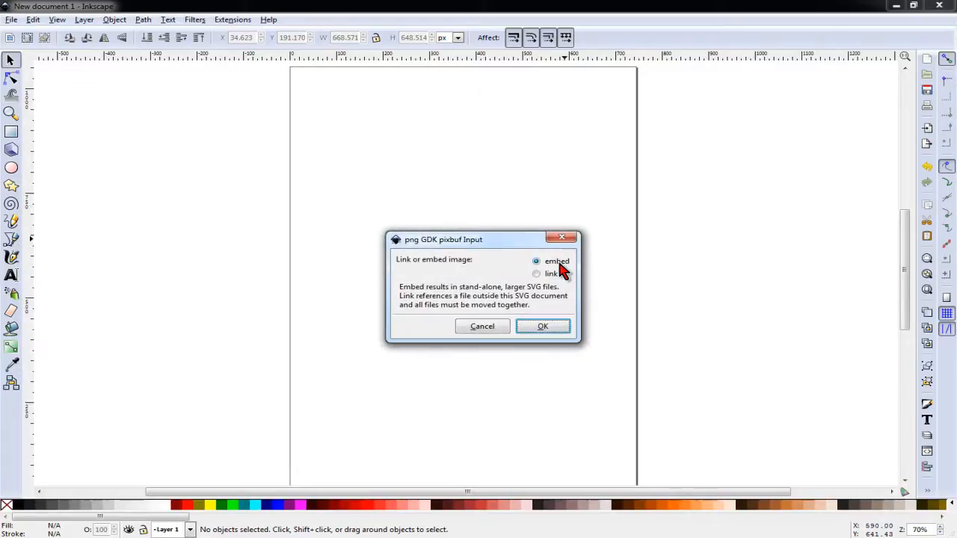
# Embed the WV logo image and scale it from 2000×1940 to about 530×514 px
pyautogui.click(543, 326)
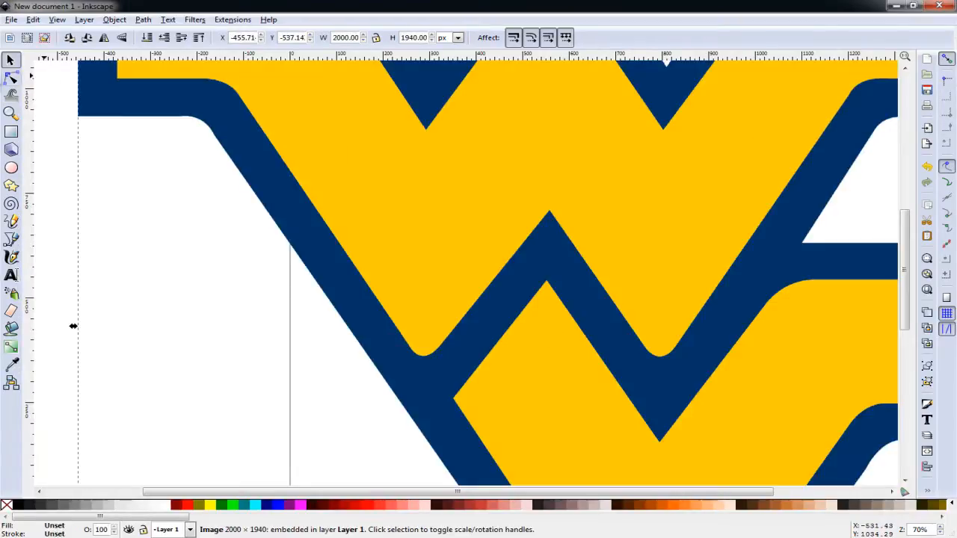
pyautogui.click(12, 19)
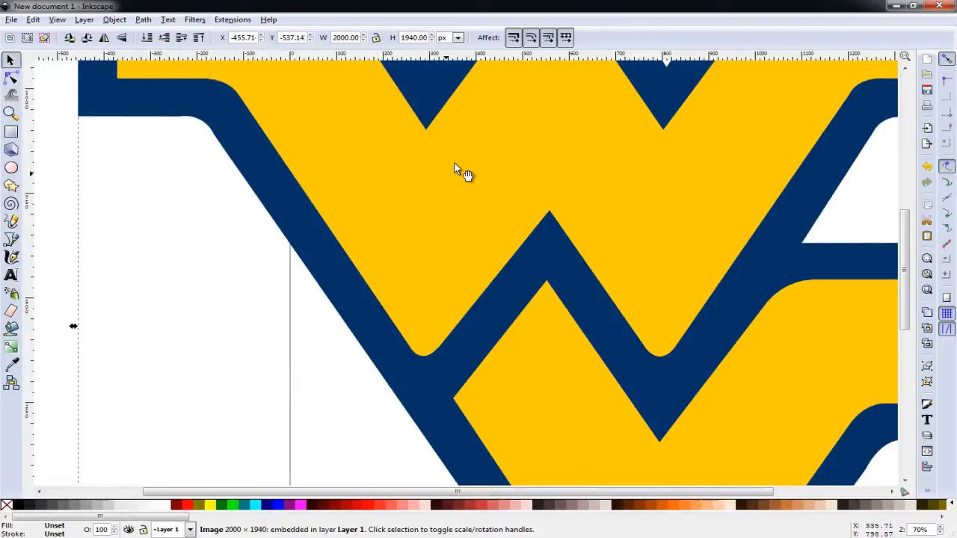
pyautogui.moveTo(493, 198)
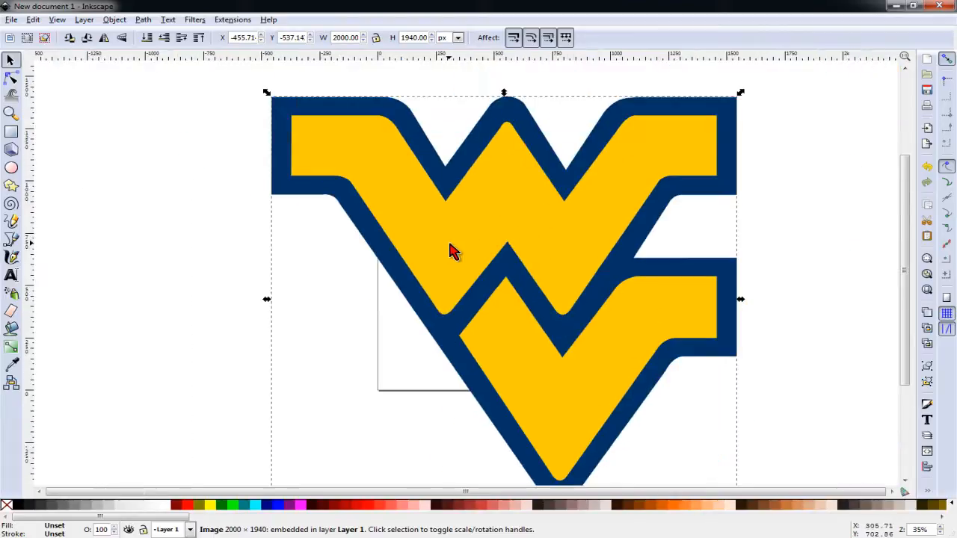
pyautogui.scroll(-3)
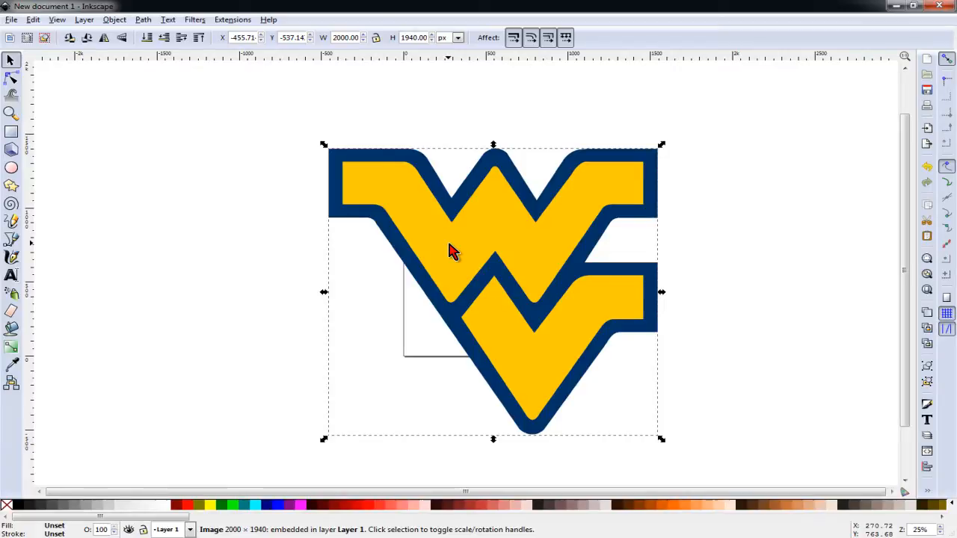
pyautogui.moveTo(669, 155)
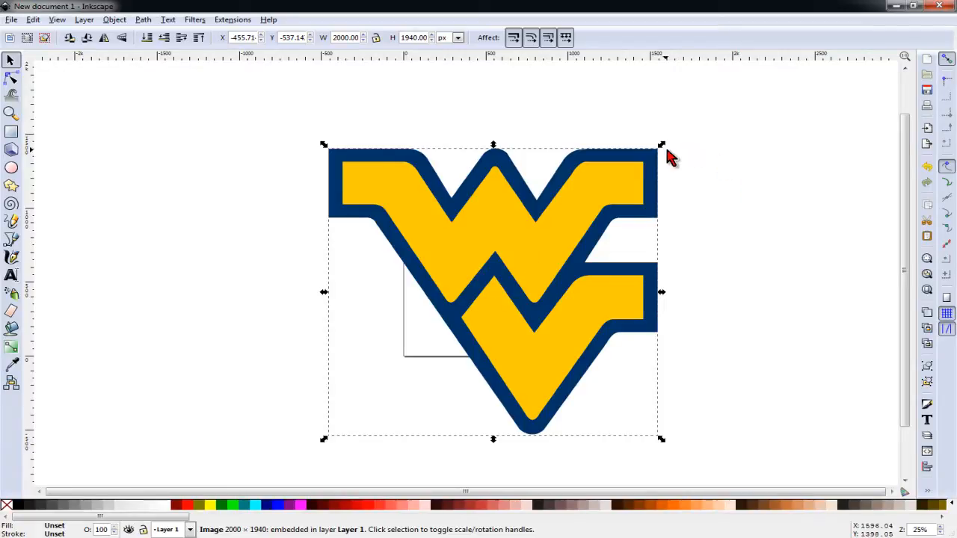
pyautogui.moveTo(665, 445)
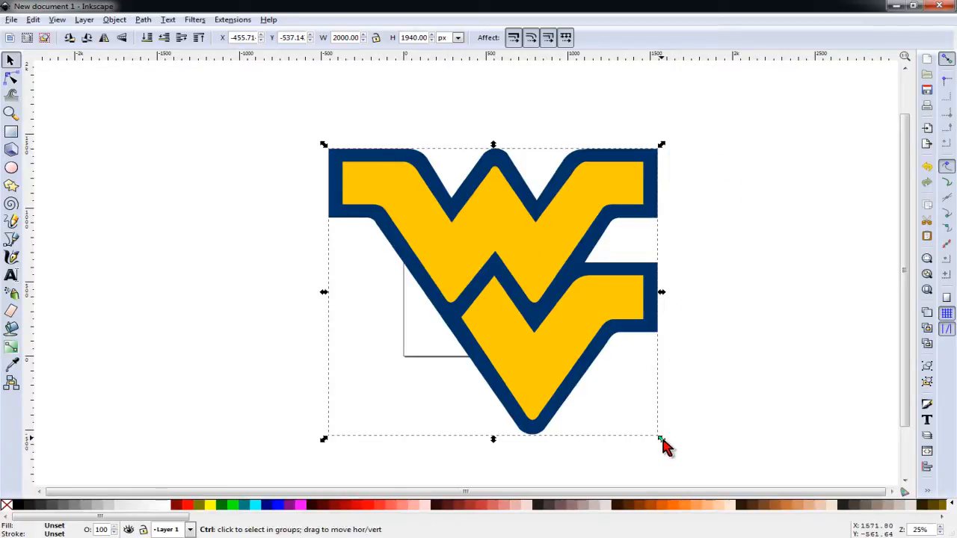
pyautogui.moveTo(661, 439); pyautogui.dragTo(531, 325)
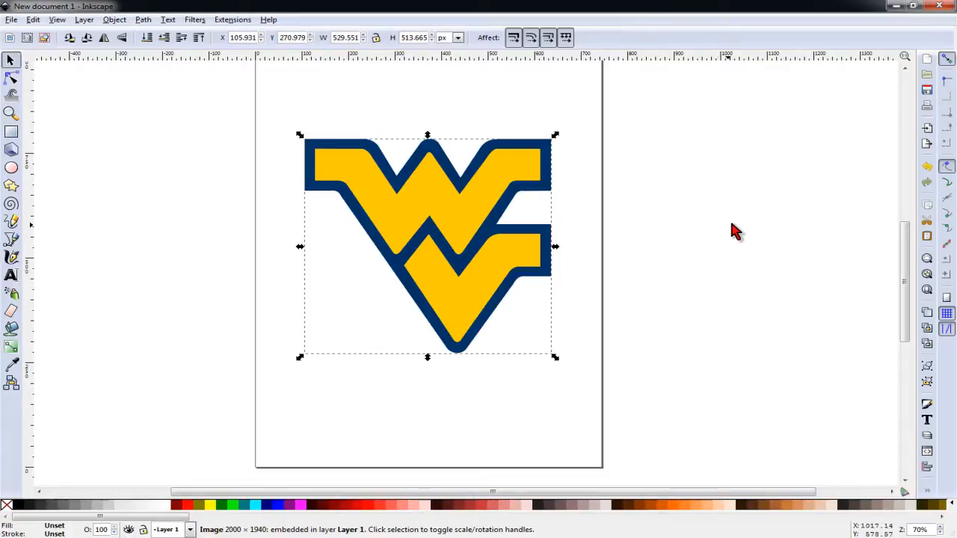
# Trace Bitmap in Colors mode: Smooth off, Remove background on, 2 scans, then preview
pyautogui.click(143, 19)
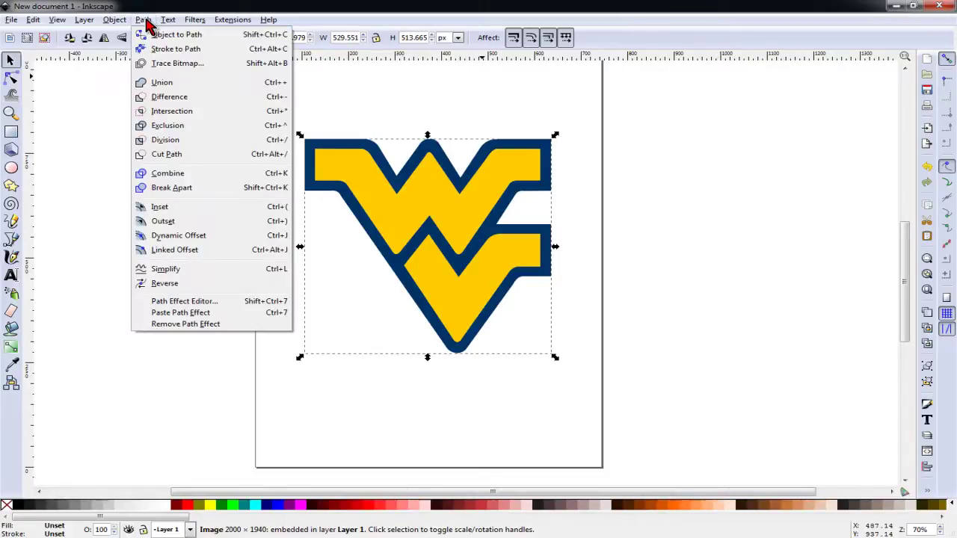
pyautogui.moveTo(177, 63)
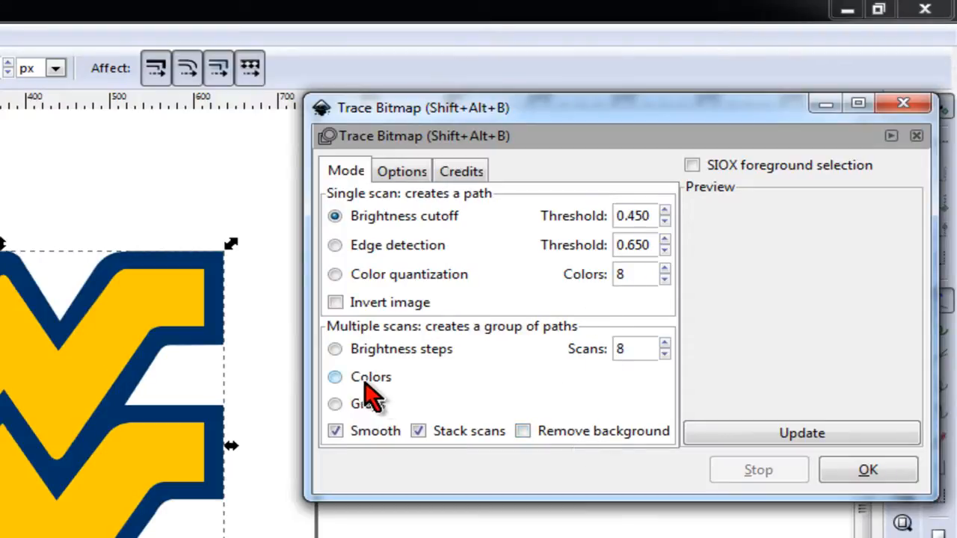
pyautogui.click(335, 377)
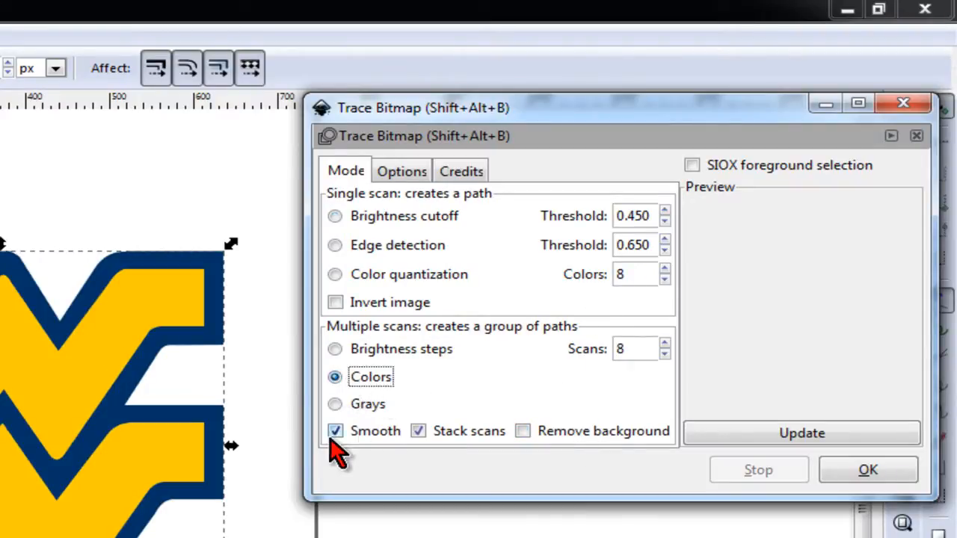
pyautogui.click(335, 430)
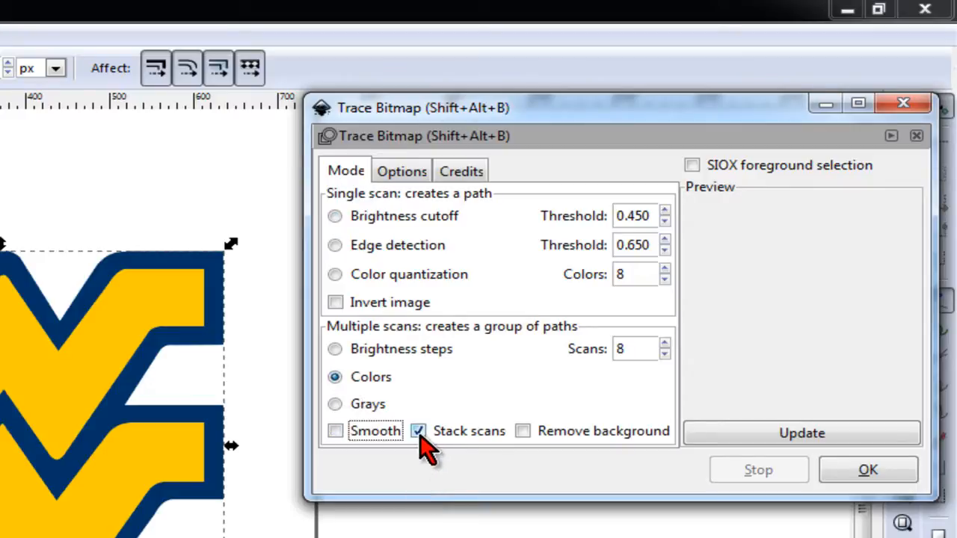
pyautogui.click(523, 431)
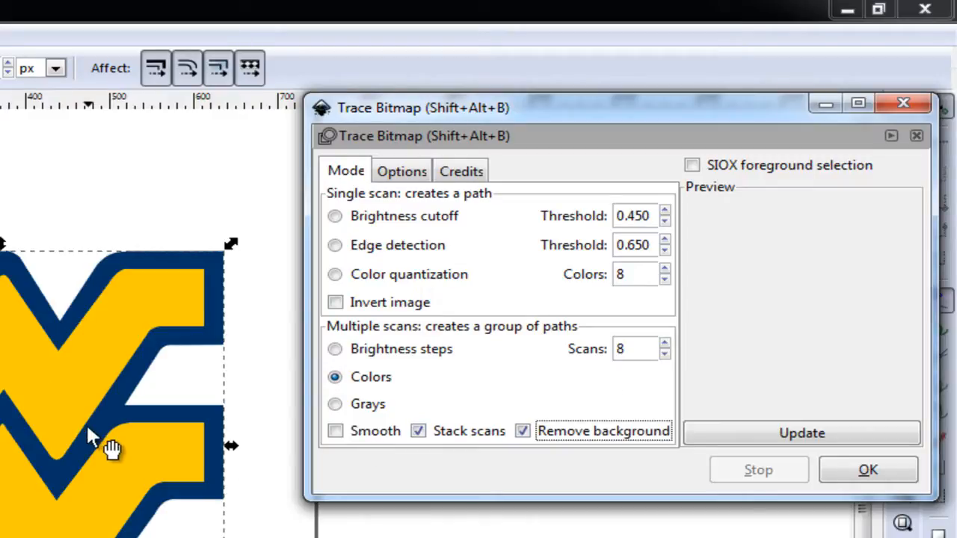
pyautogui.click(664, 355)
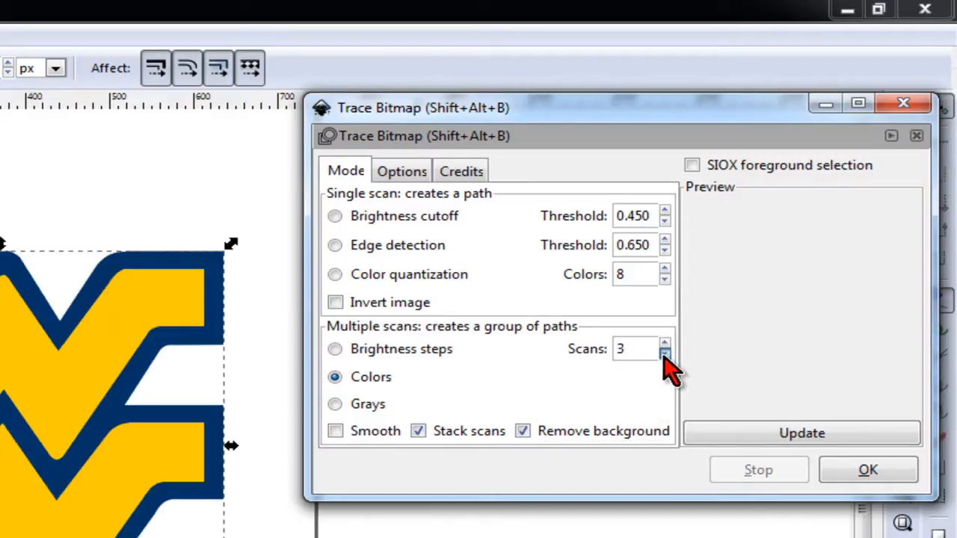
pyautogui.click(664, 353)
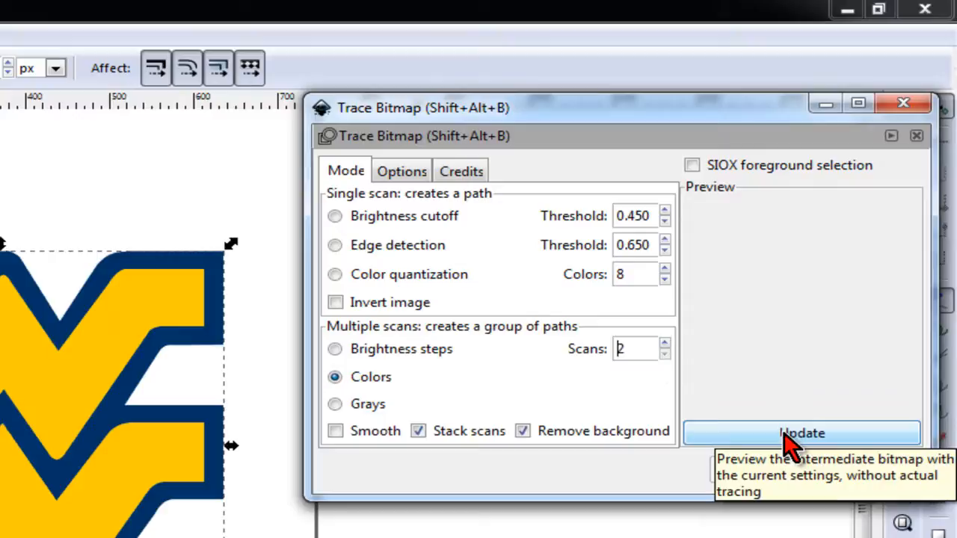
pyautogui.click(802, 432)
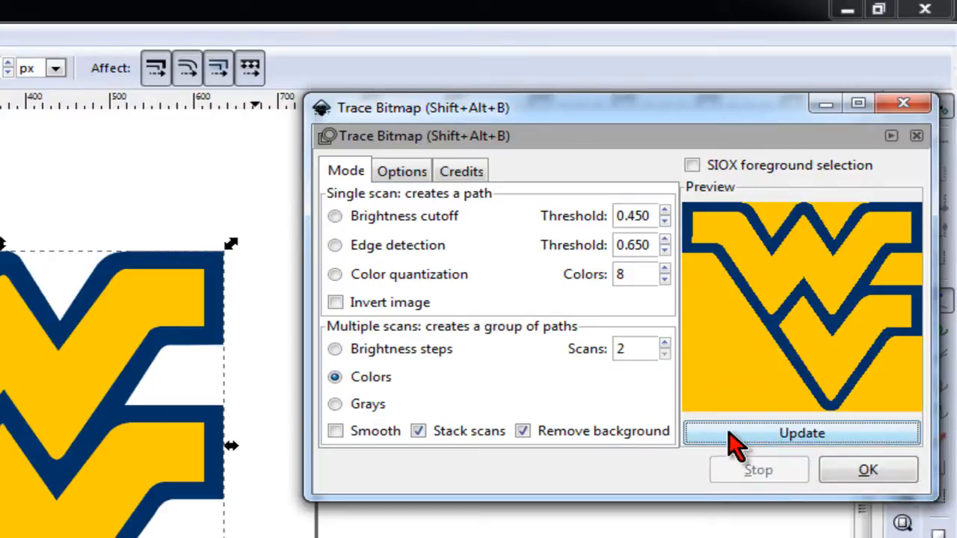
# Move the Trace Bitmap dialog aside to see the logo preview
pyautogui.moveTo(424, 107); pyautogui.dragTo(383, 112)
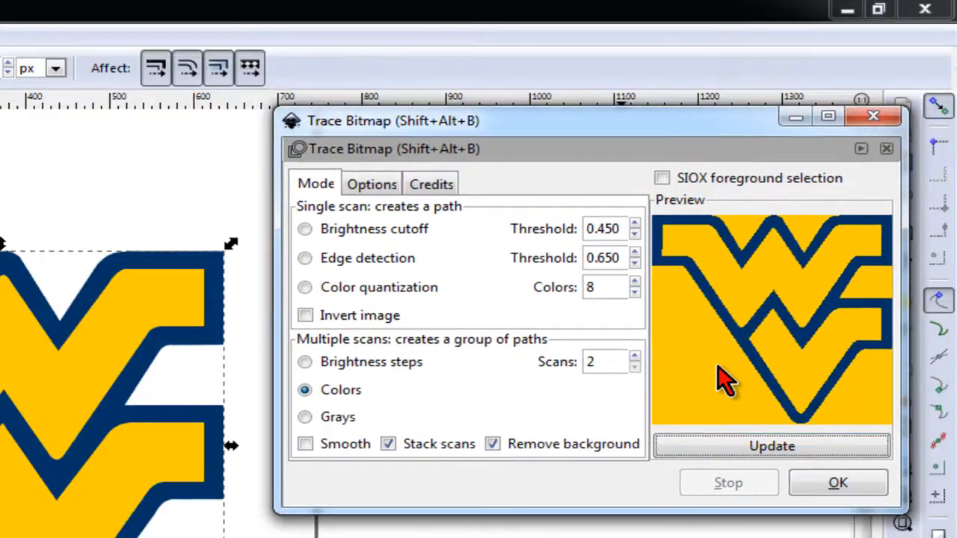
pyautogui.moveTo(150, 434)
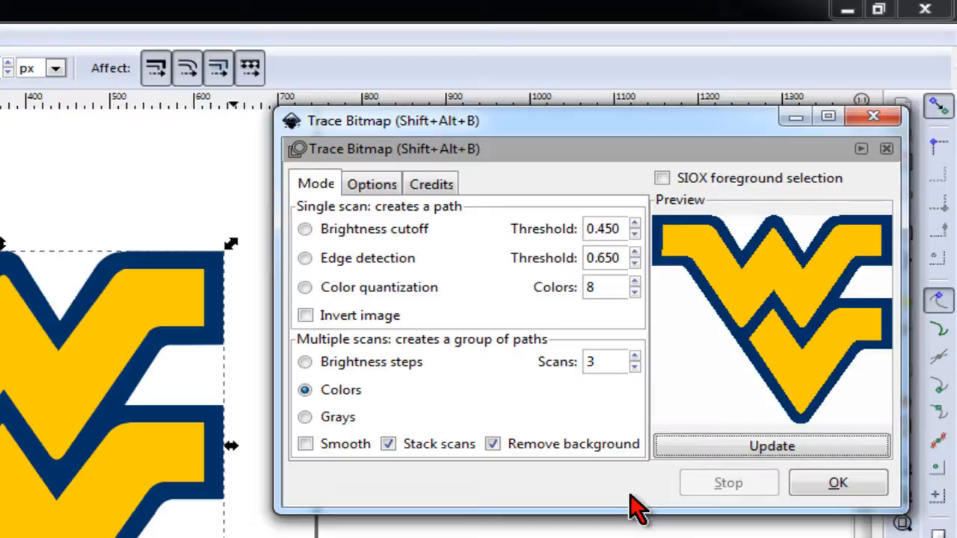
pyautogui.moveTo(635, 366)
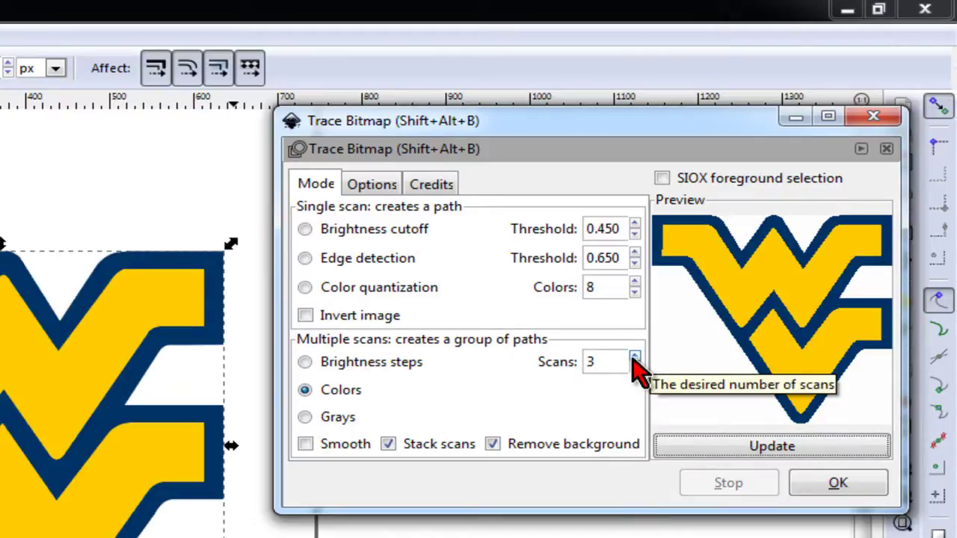
pyautogui.moveTo(104, 463)
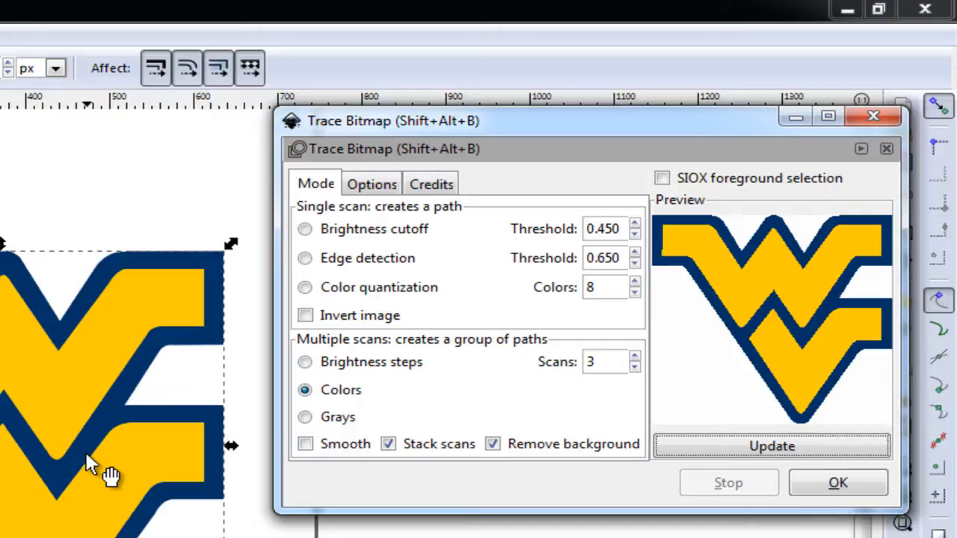
pyautogui.moveTo(45, 418)
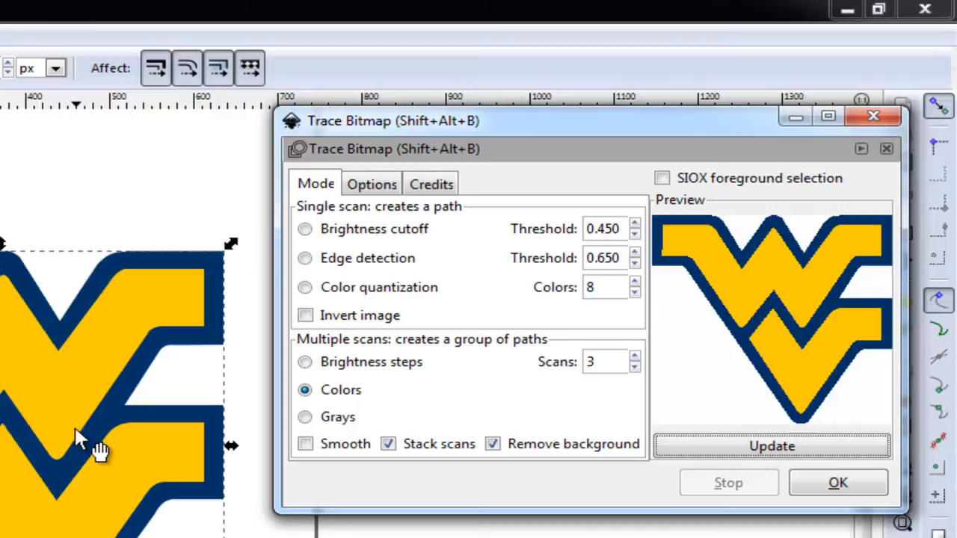
pyautogui.moveTo(142, 407)
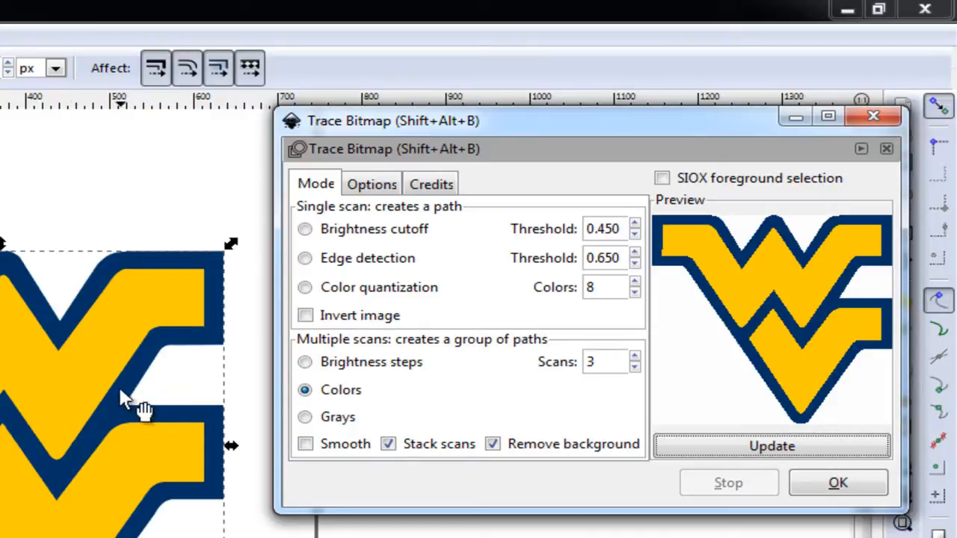
pyautogui.moveTo(721, 299)
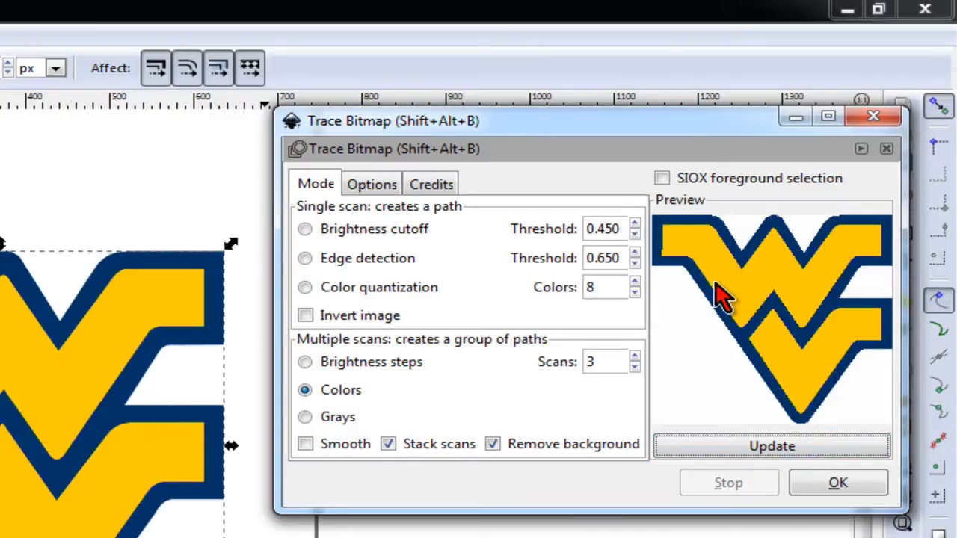
pyautogui.moveTo(800, 314)
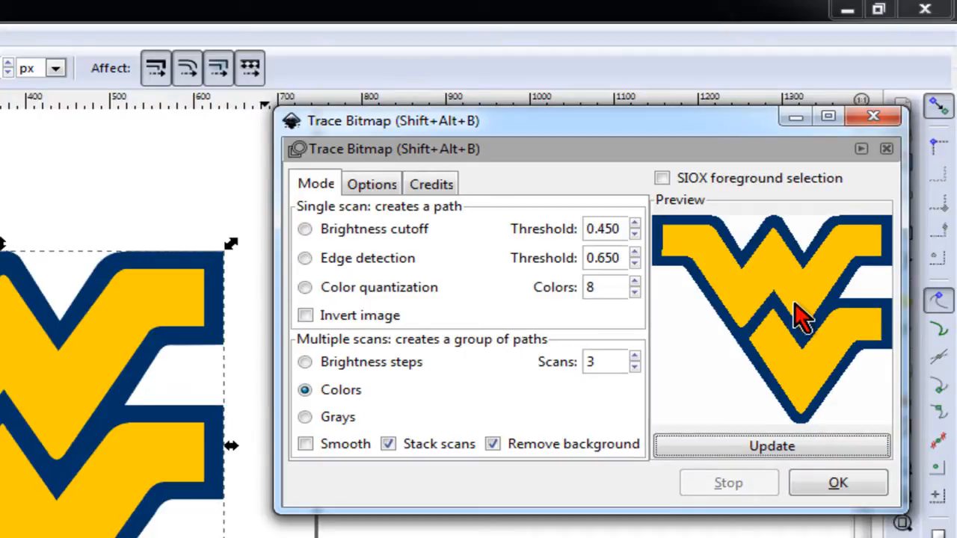
pyautogui.moveTo(175, 452)
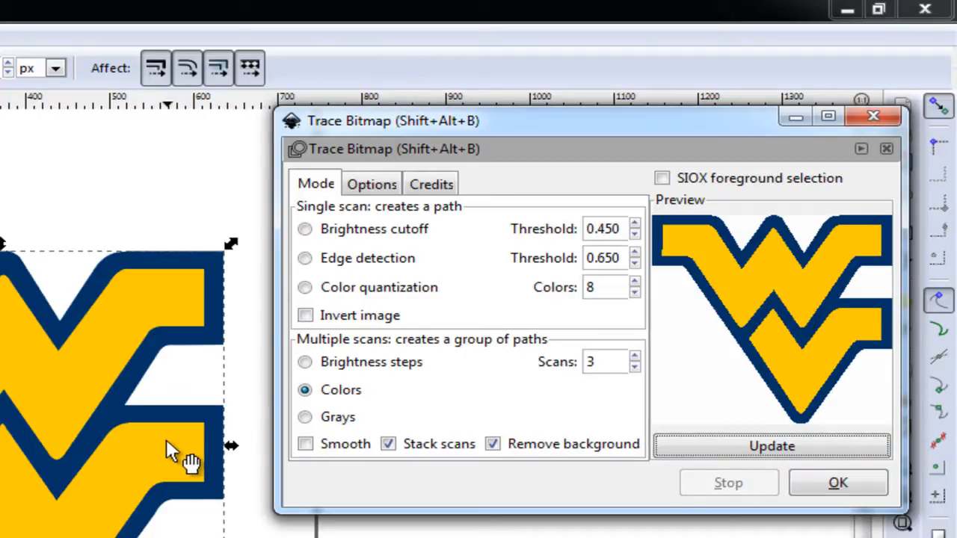
pyautogui.moveTo(838, 482)
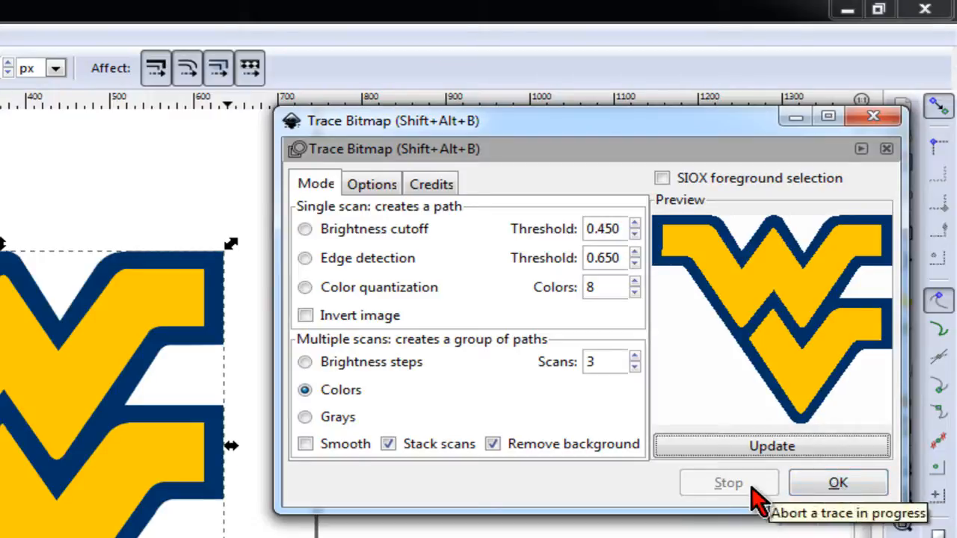
pyautogui.moveTo(838, 482)
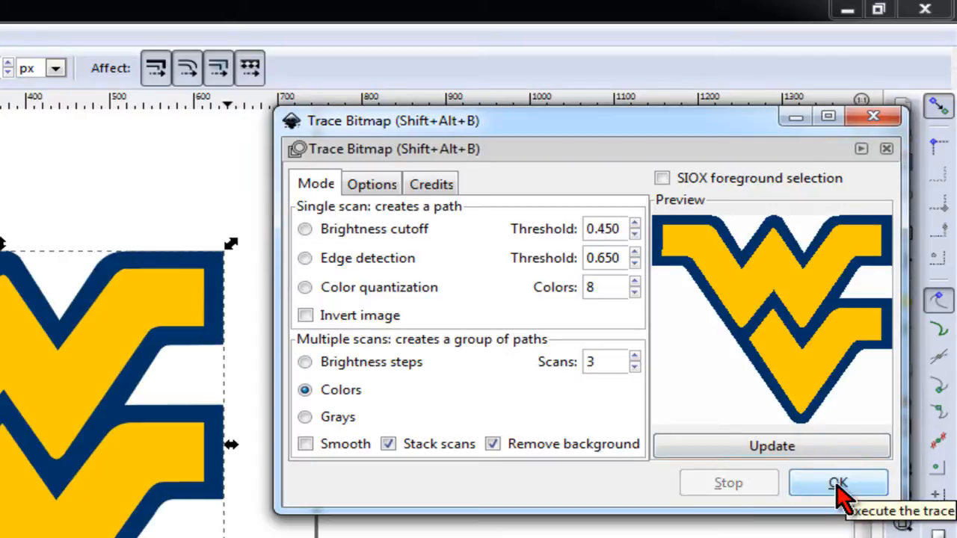
# Run the trace, pull the traced logo aside, and realign the navy outline over the gold fill
pyautogui.click(838, 482)
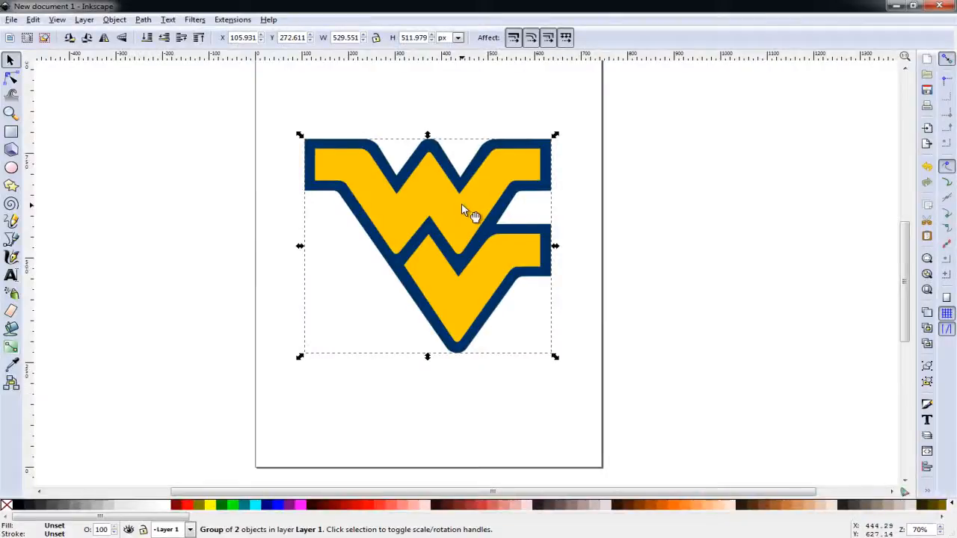
pyautogui.moveTo(463, 208)
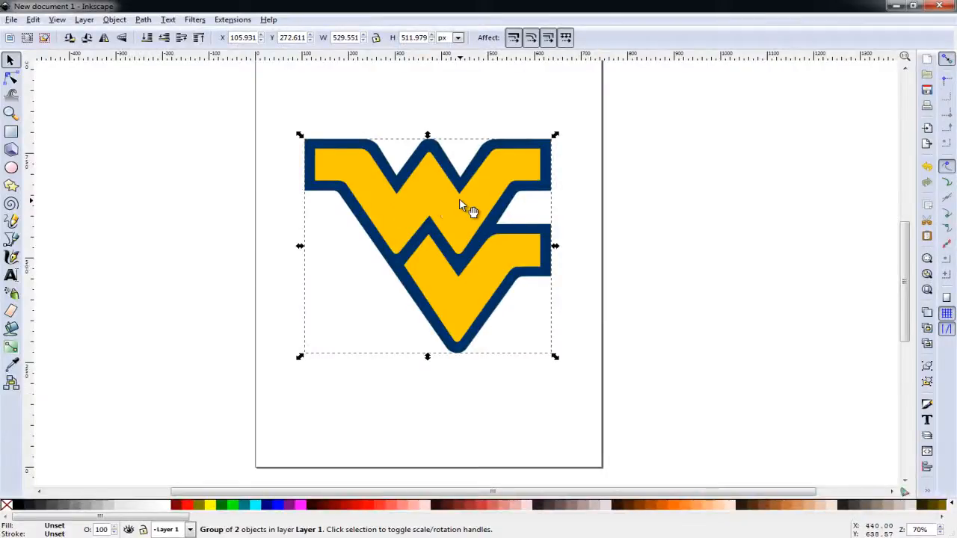
pyautogui.moveTo(464, 208); pyautogui.dragTo(404, 232)
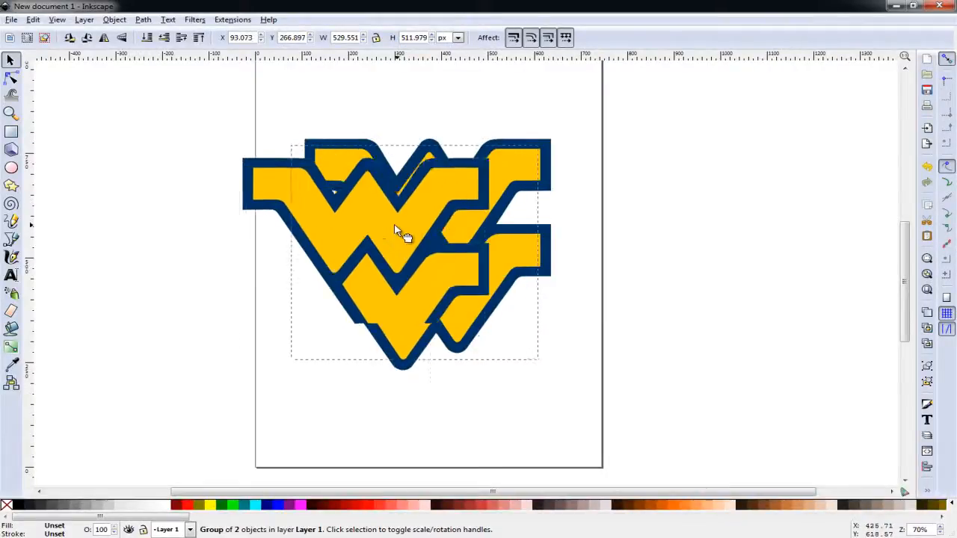
pyautogui.moveTo(396, 232); pyautogui.dragTo(239, 246)
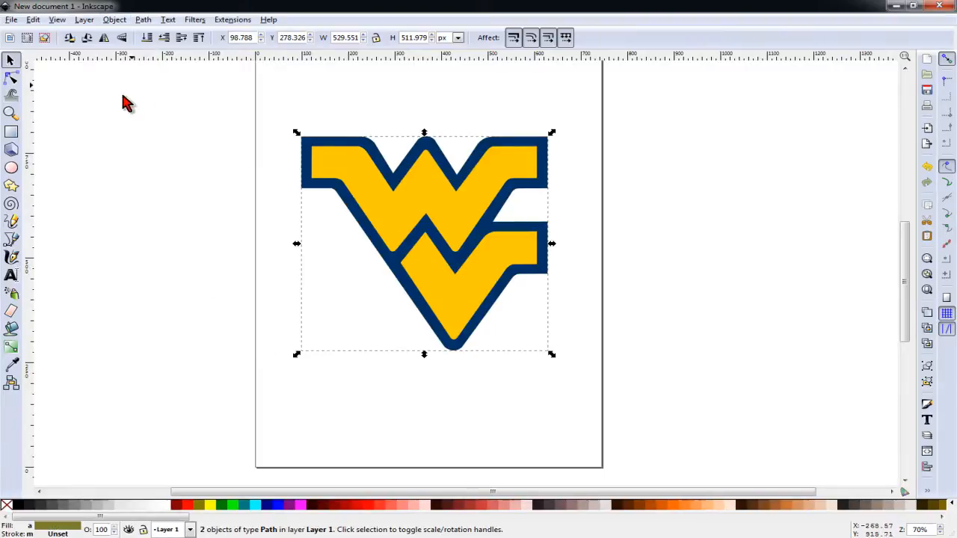
pyautogui.click(445, 220)
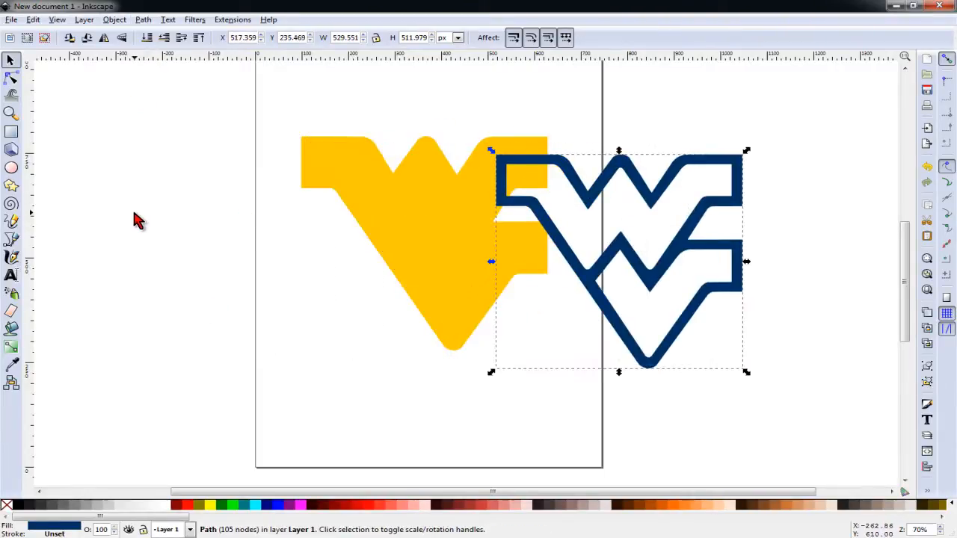
pyautogui.moveTo(636, 235)
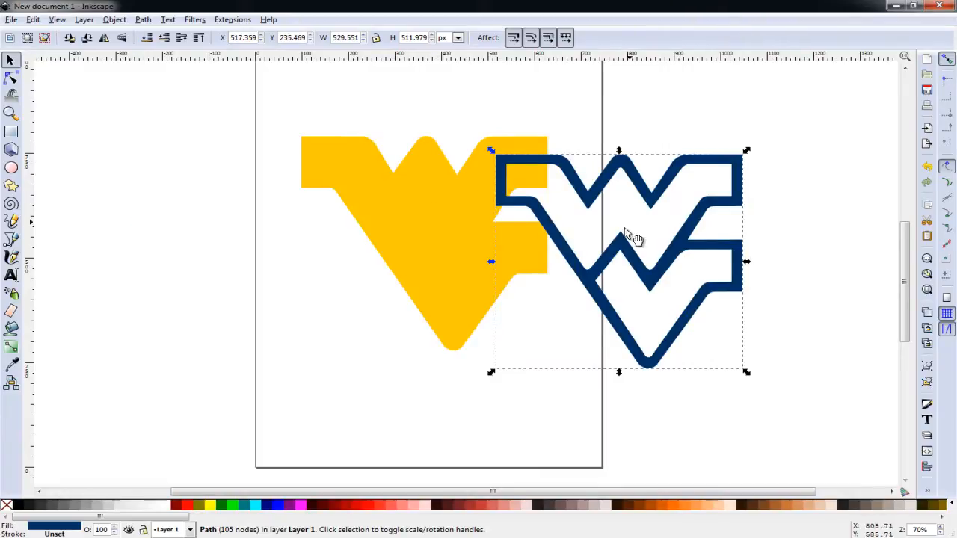
pyautogui.moveTo(628, 240); pyautogui.dragTo(646, 258)
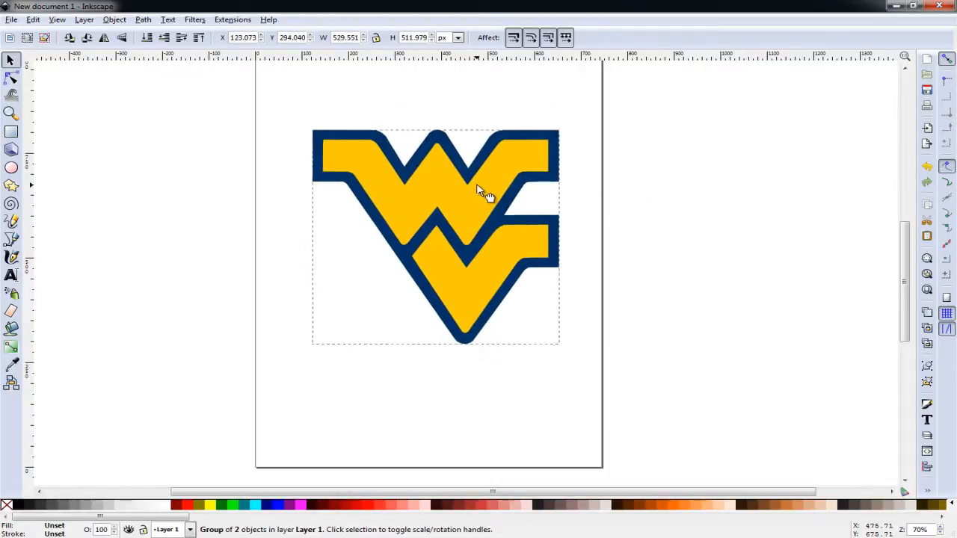
# Ungroup the traced logo with Object > Ungroup
pyautogui.click(630, 222)
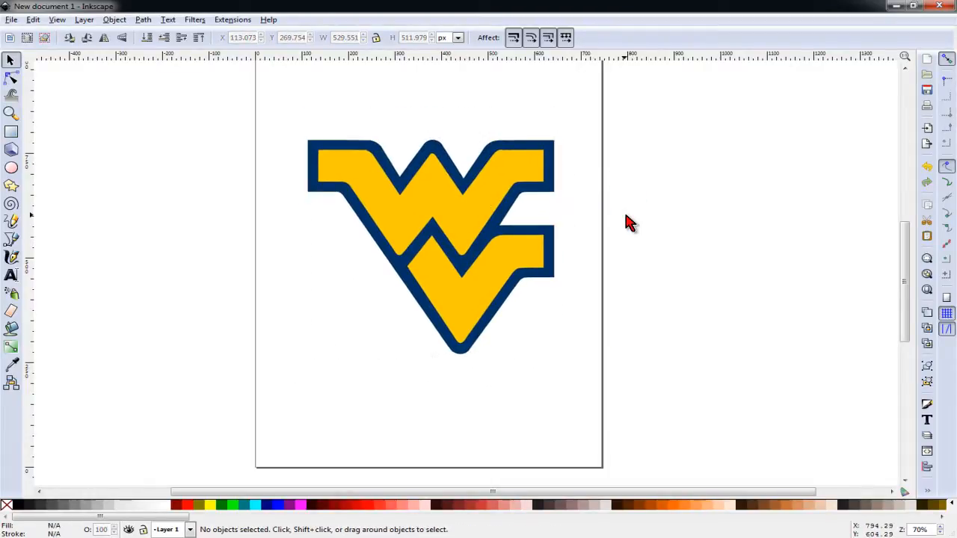
pyautogui.click(430, 247)
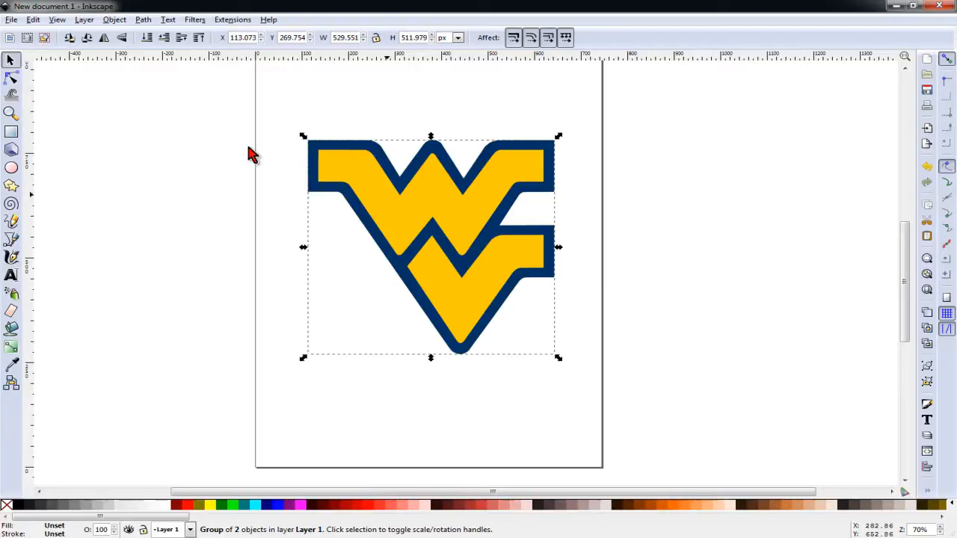
pyautogui.click(114, 19)
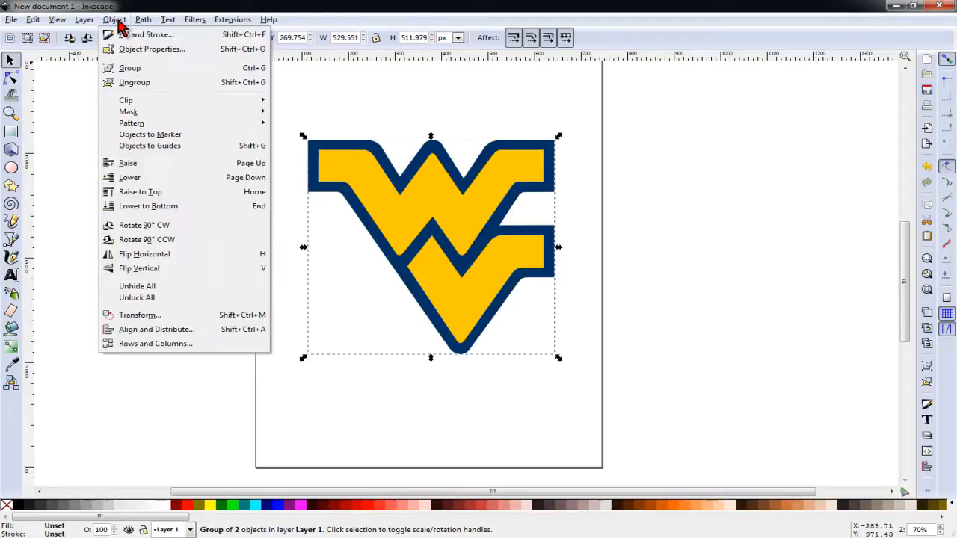
pyautogui.click(134, 82)
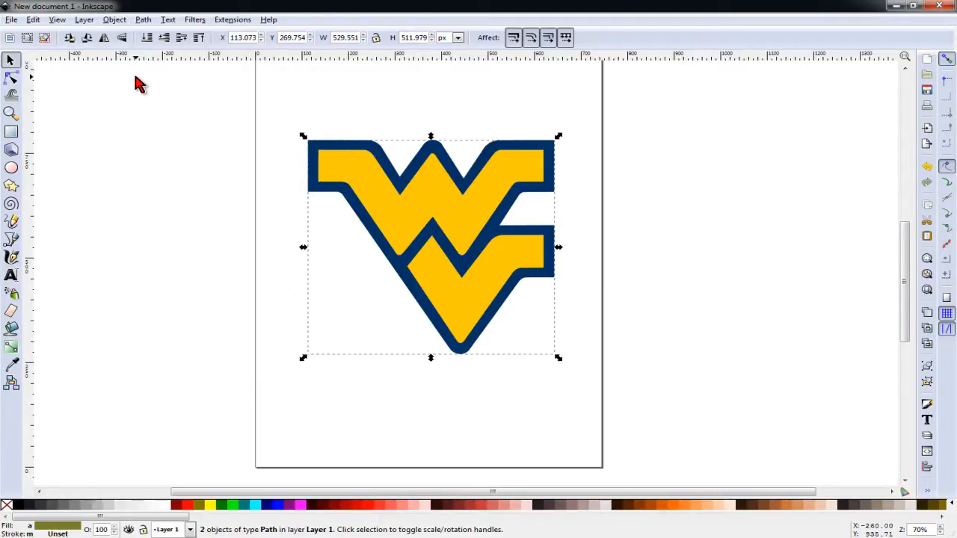
pyautogui.moveTo(234, 215)
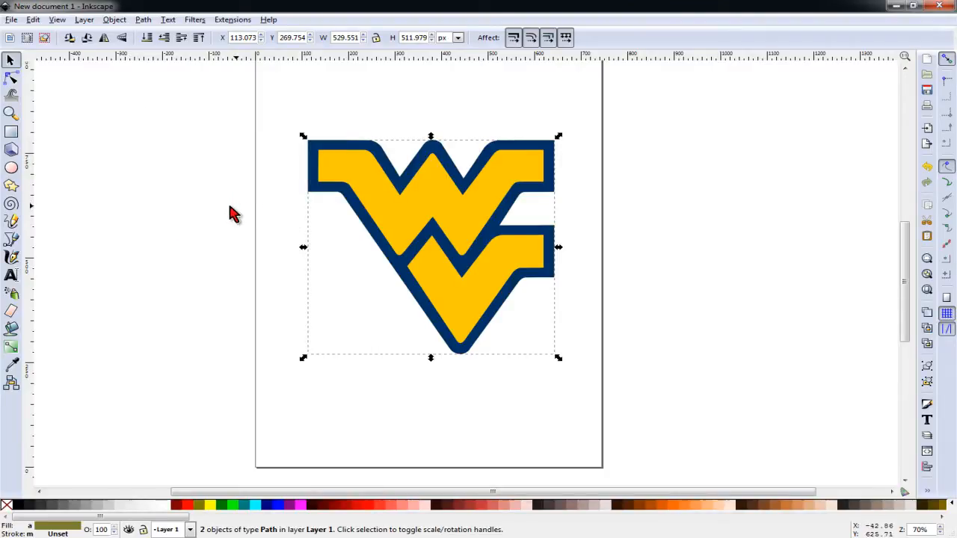
# Drag the gold fill off to the left of the page and delete it
pyautogui.click(224, 215)
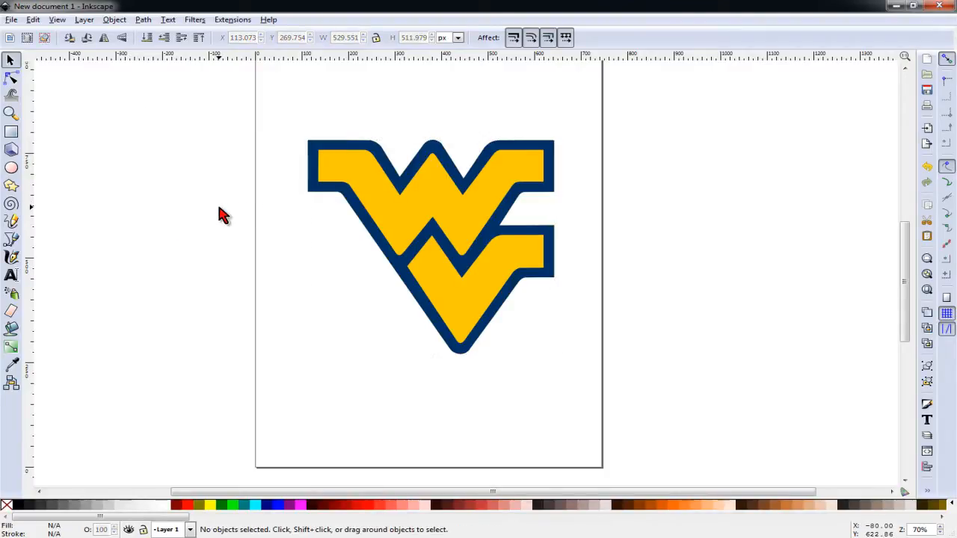
pyautogui.moveTo(411, 249)
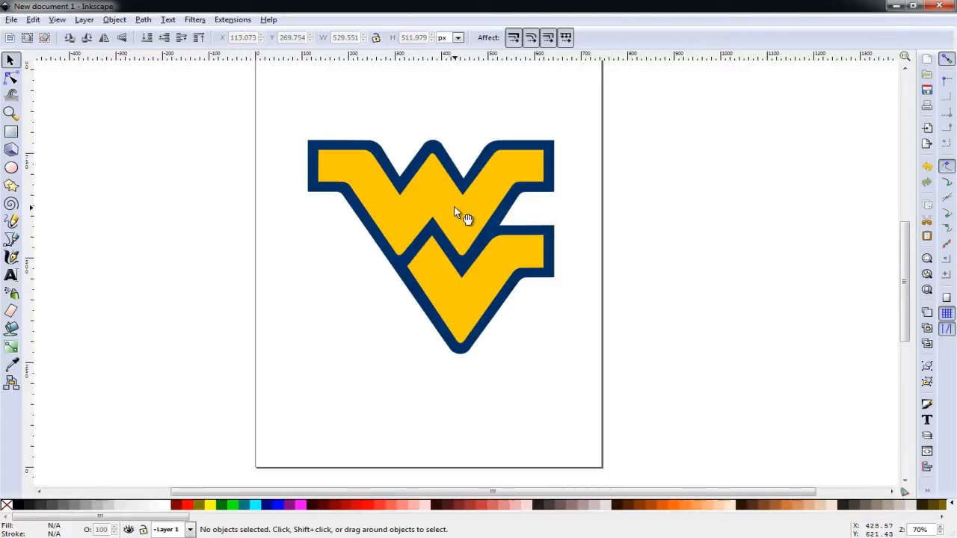
pyautogui.moveTo(459, 213); pyautogui.dragTo(202, 291)
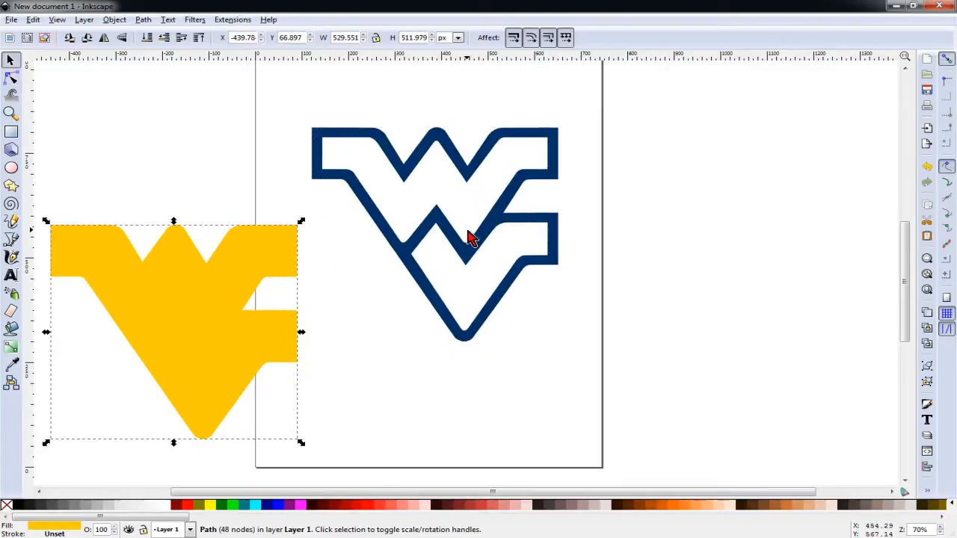
pyautogui.click(464, 239)
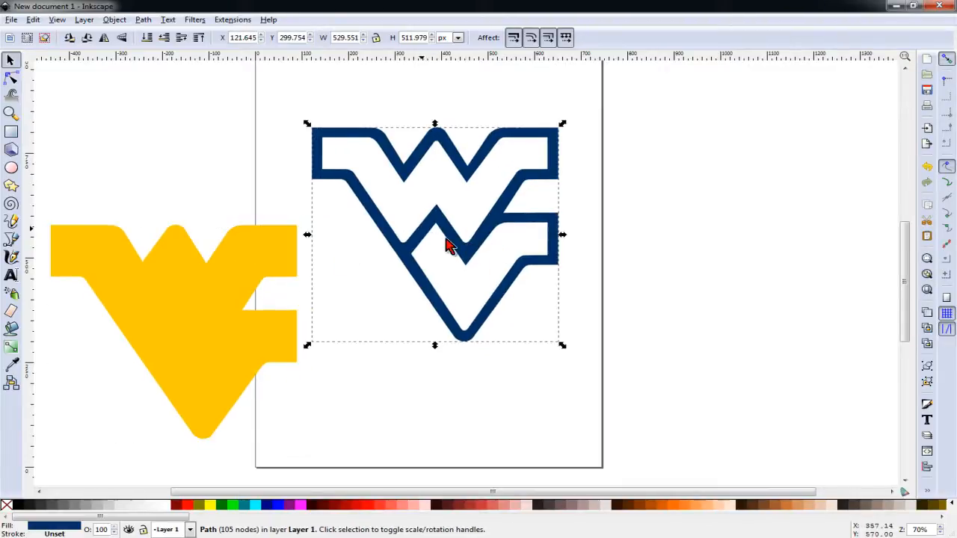
pyautogui.moveTo(478, 277)
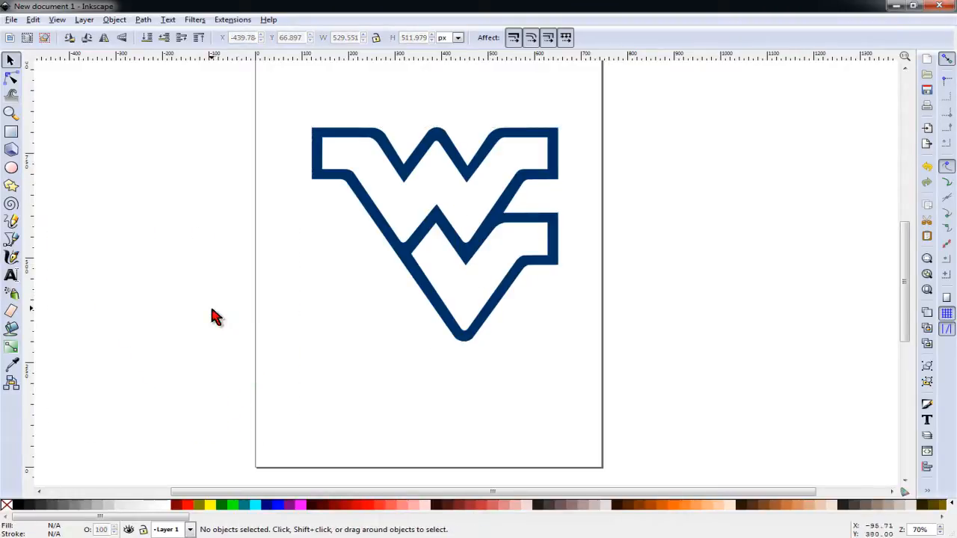
pyautogui.click(452, 254)
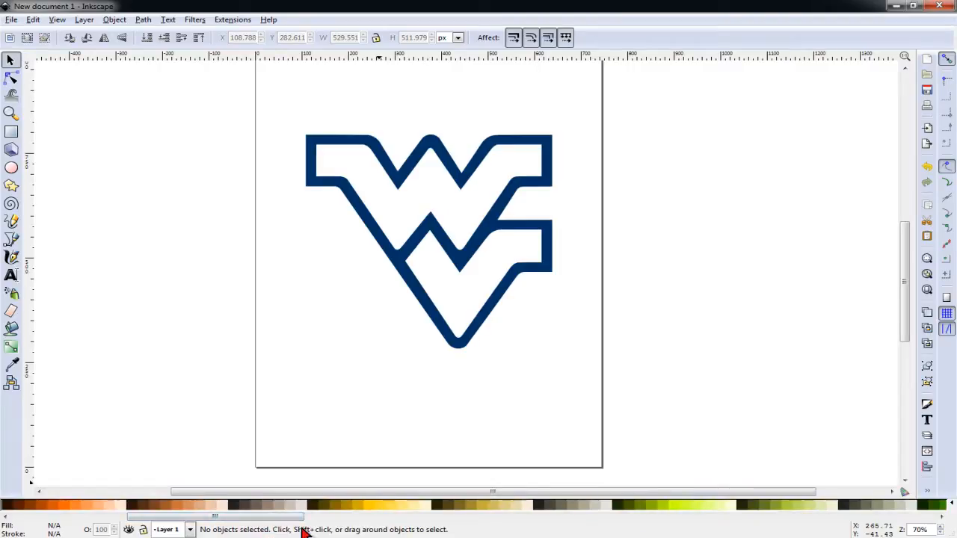
pyautogui.moveTo(18, 328)
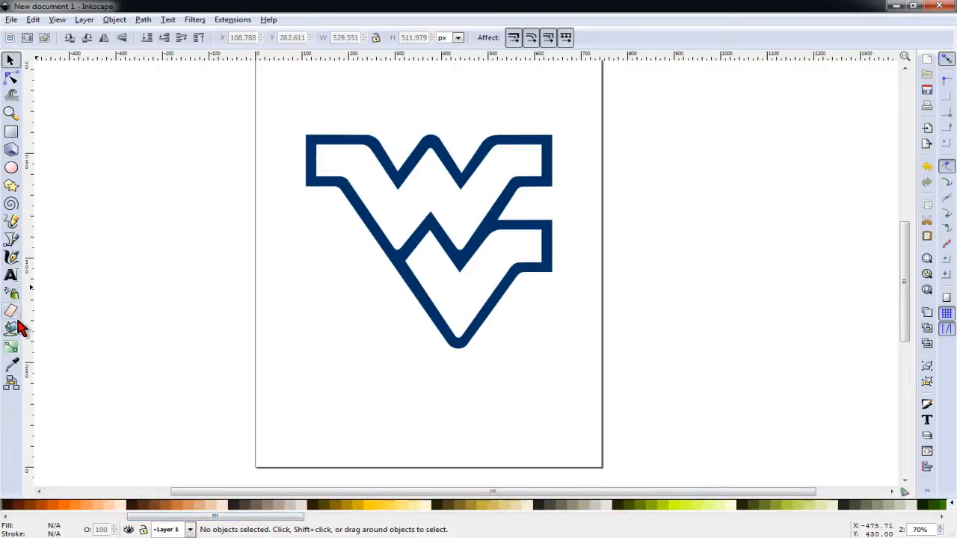
# Paint-bucket the upper W area inside the navy outline with #FFCC00 gold
pyautogui.click(11, 329)
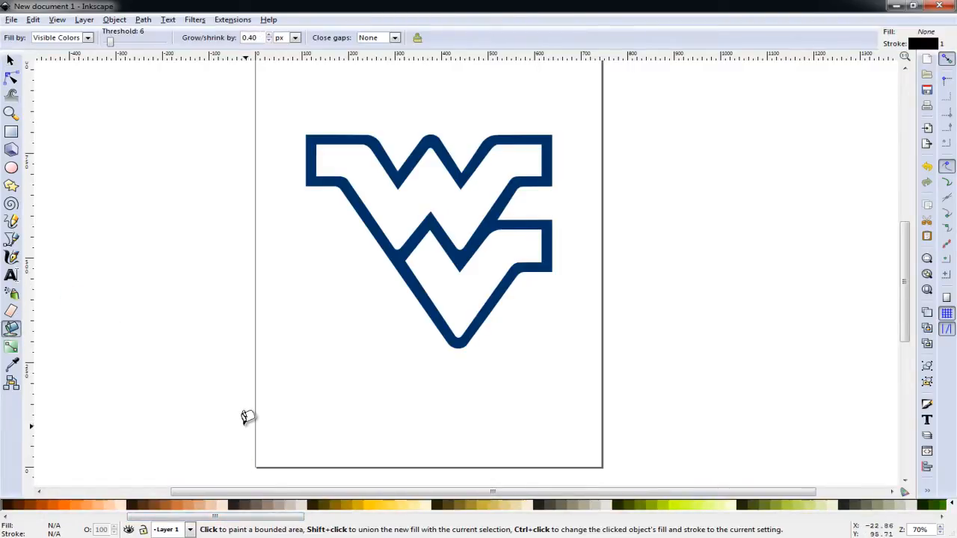
pyautogui.moveTo(436, 146)
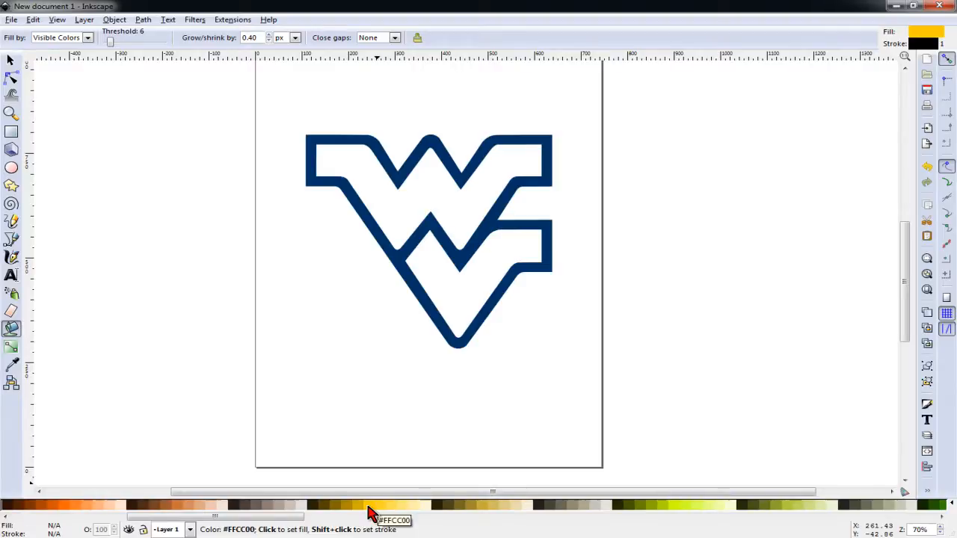
pyautogui.moveTo(440, 213)
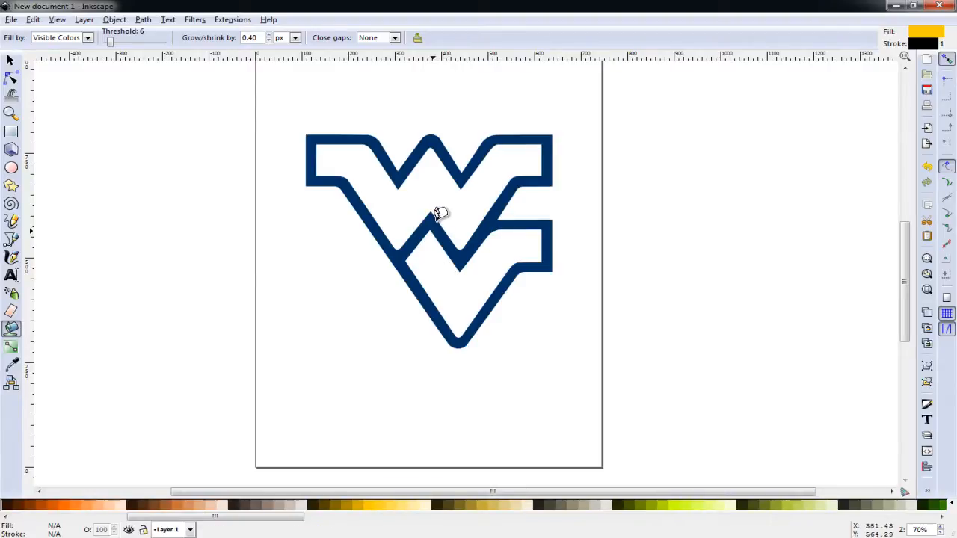
pyautogui.scroll(3)
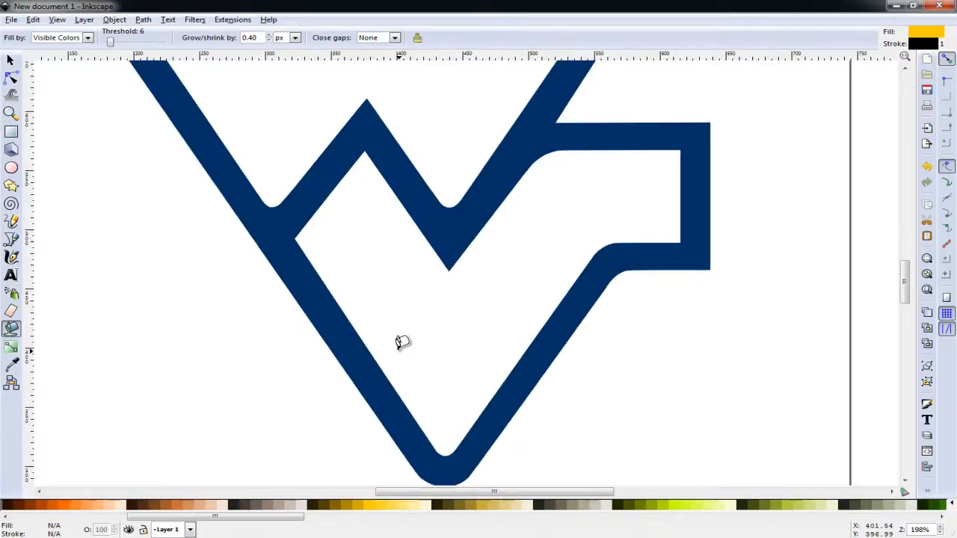
pyautogui.moveTo(450, 334)
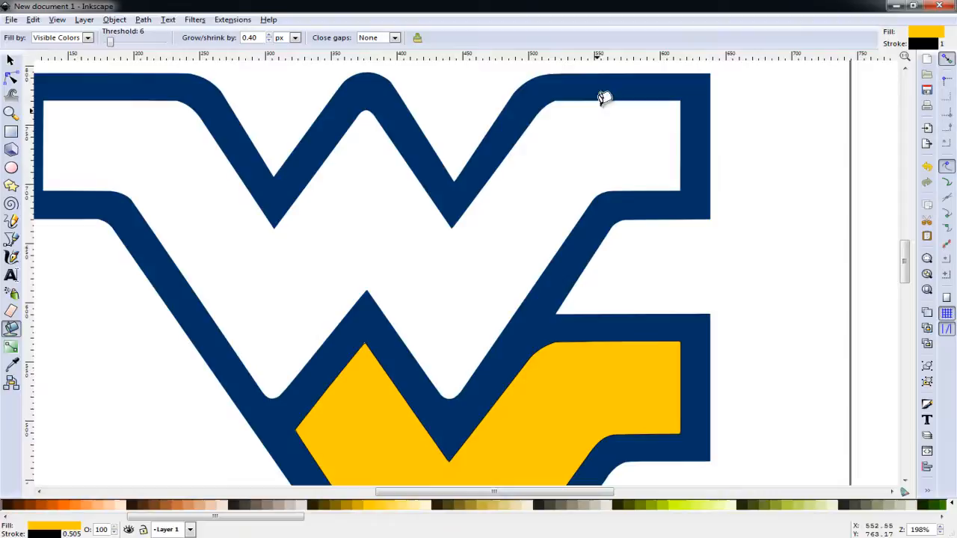
pyautogui.moveTo(106, 243)
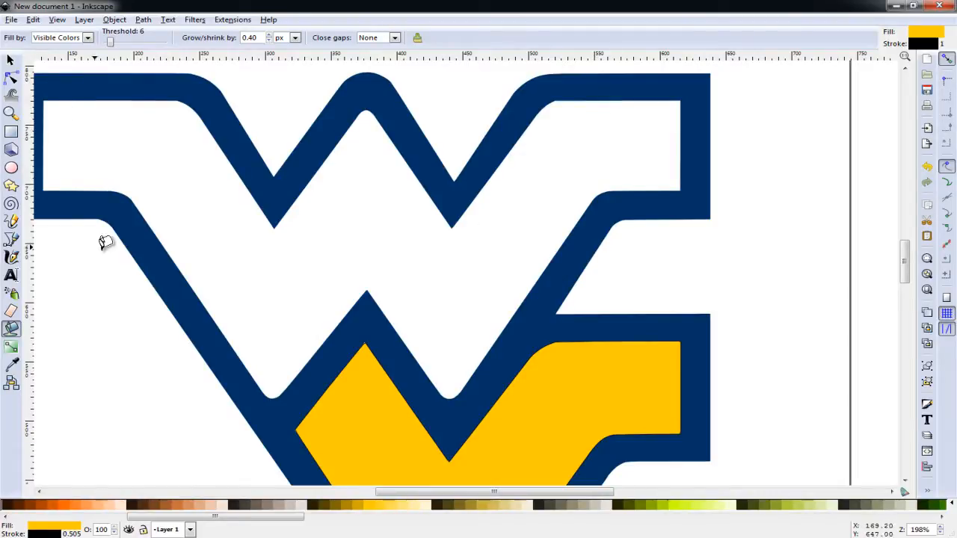
pyautogui.moveTo(441, 276)
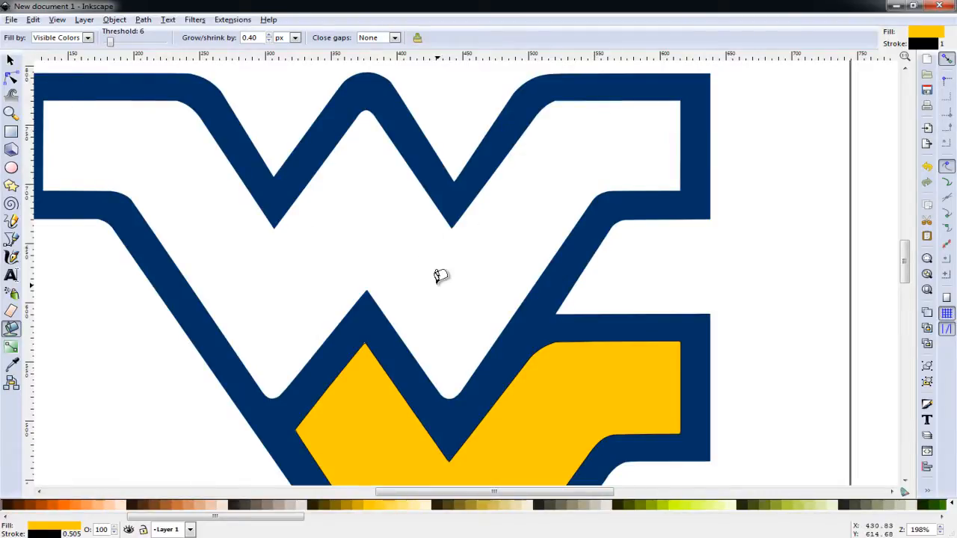
pyautogui.click(440, 275)
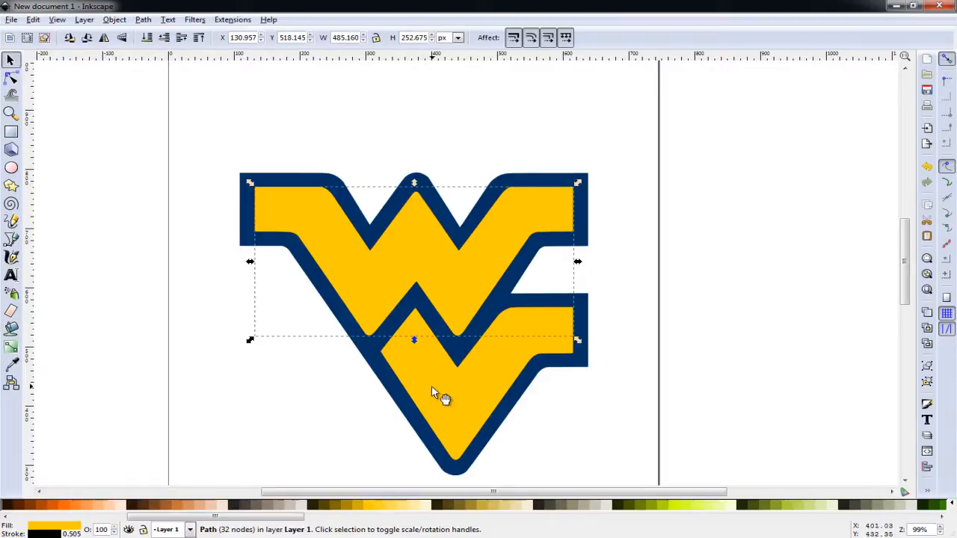
pyautogui.moveTo(456, 395)
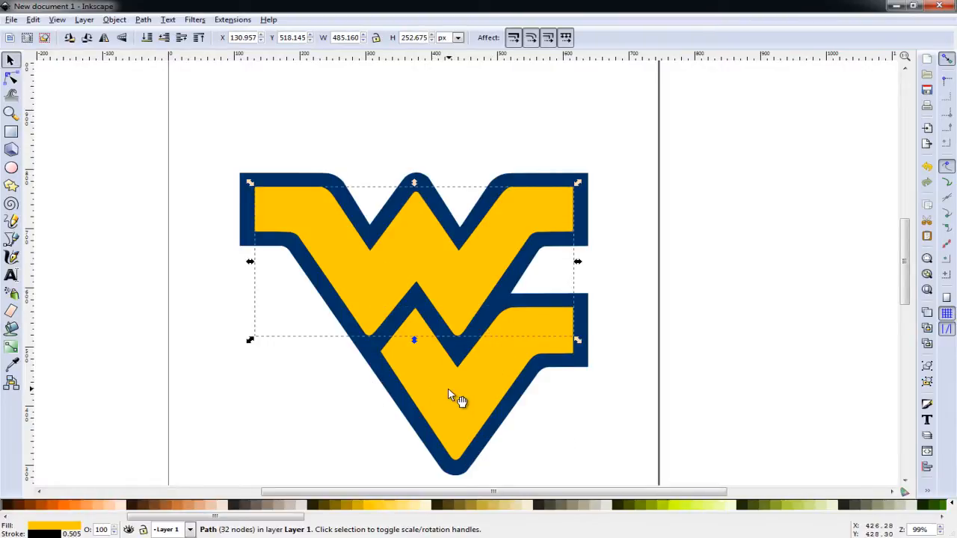
pyautogui.moveTo(531, 262)
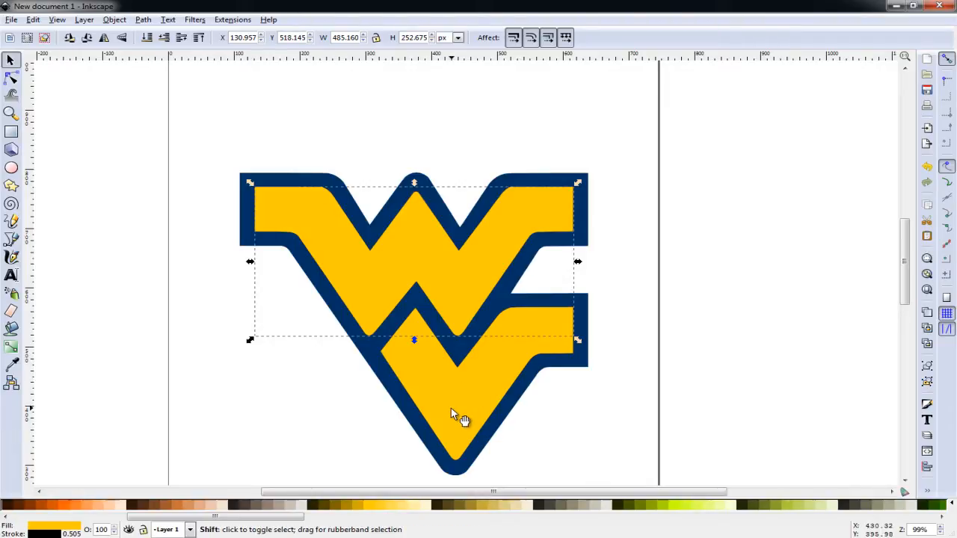
# Select both gold fills and reposition the gold shape, leaving it right of the outline
pyautogui.click(459, 417)
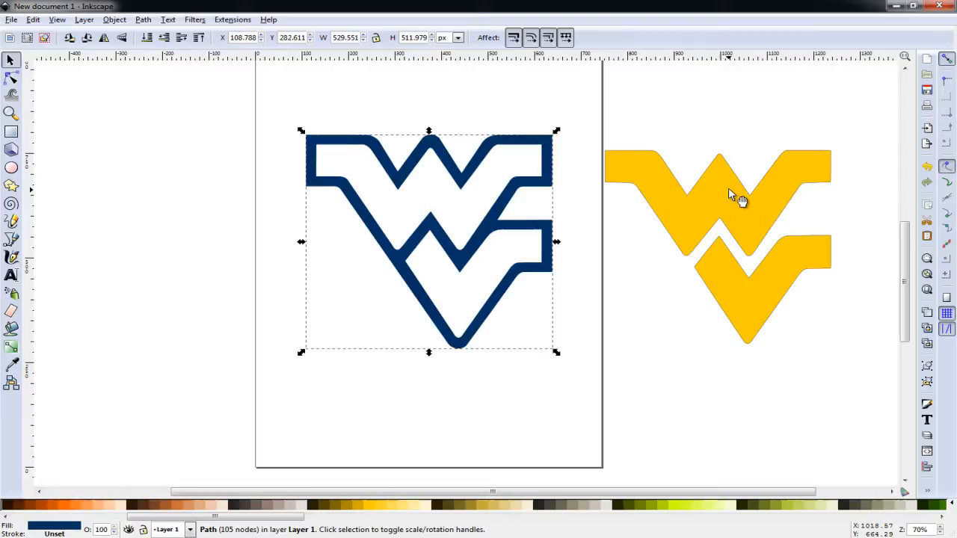
pyautogui.moveTo(733, 195); pyautogui.dragTo(437, 191)
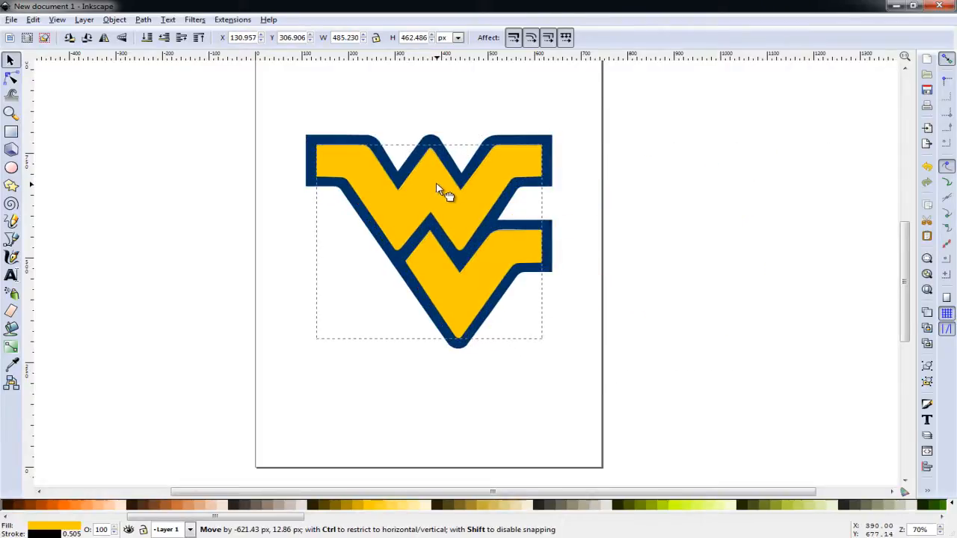
pyautogui.moveTo(437, 190); pyautogui.dragTo(736, 220)
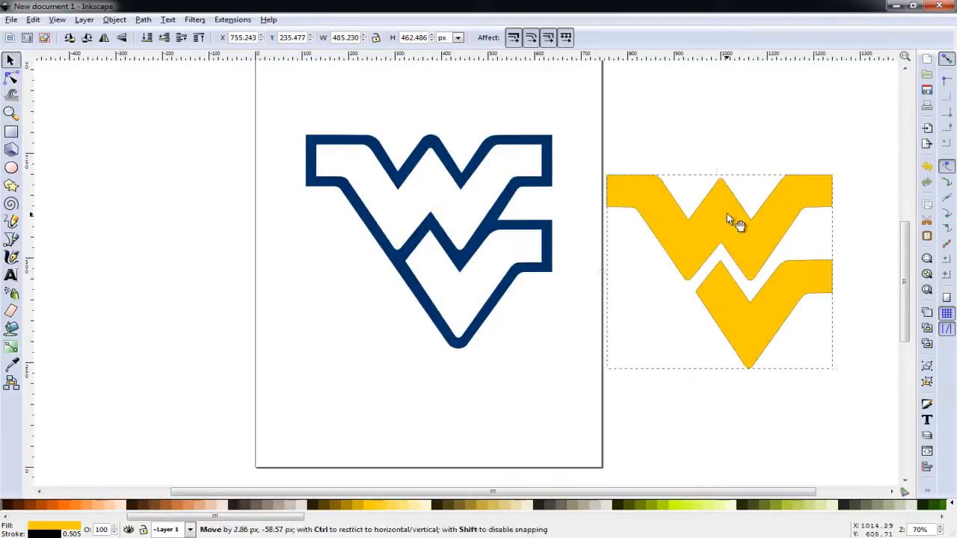
pyautogui.moveTo(737, 220); pyautogui.dragTo(434, 224)
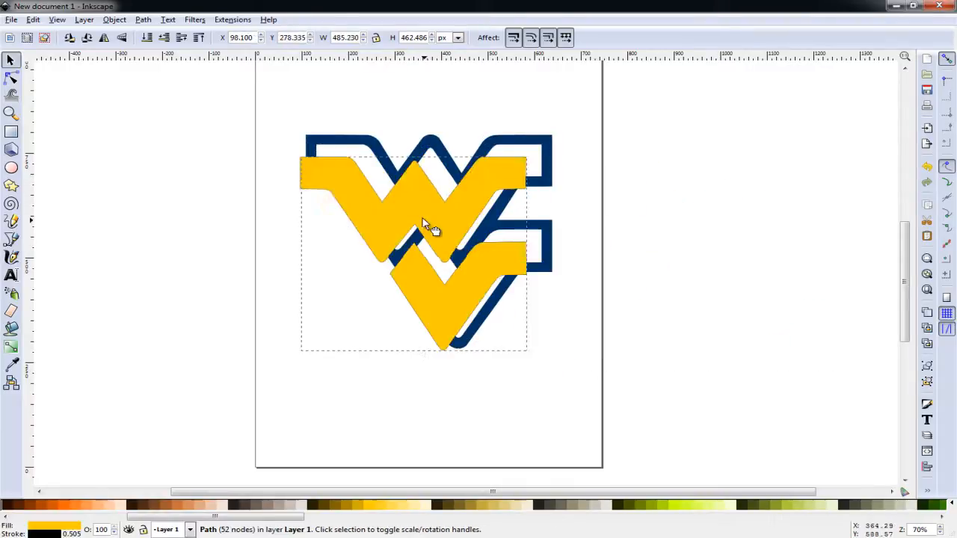
pyautogui.moveTo(426, 224); pyautogui.dragTo(448, 217)
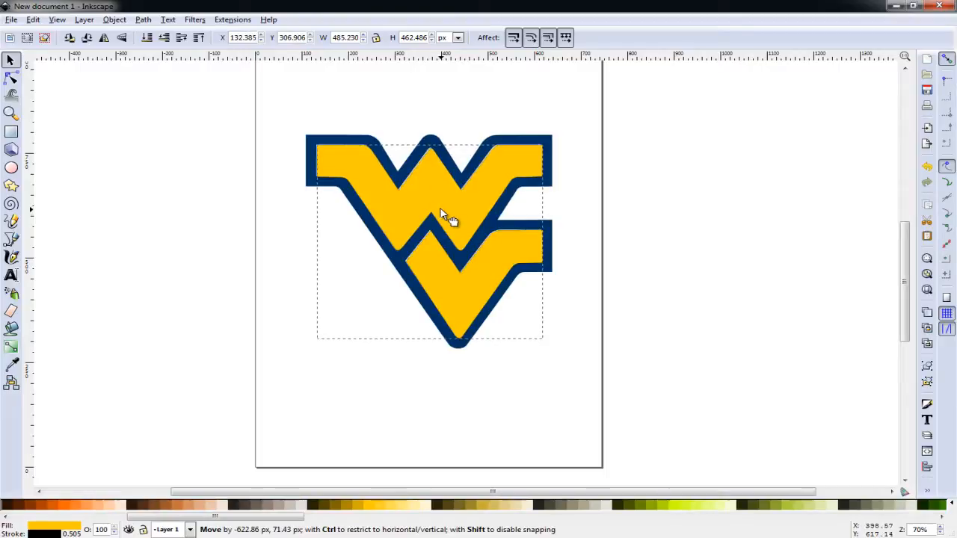
pyautogui.moveTo(449, 217); pyautogui.dragTo(613, 239)
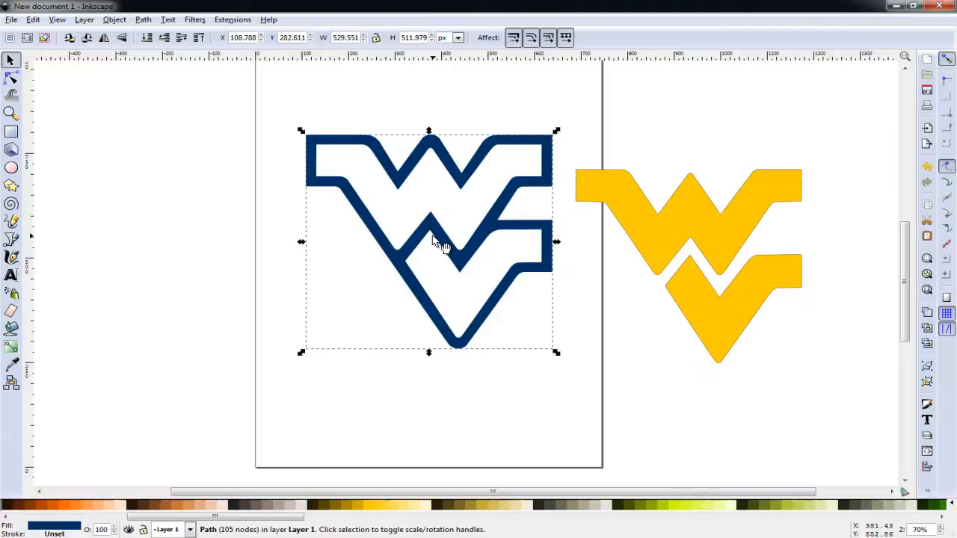
pyautogui.moveTo(385, 157)
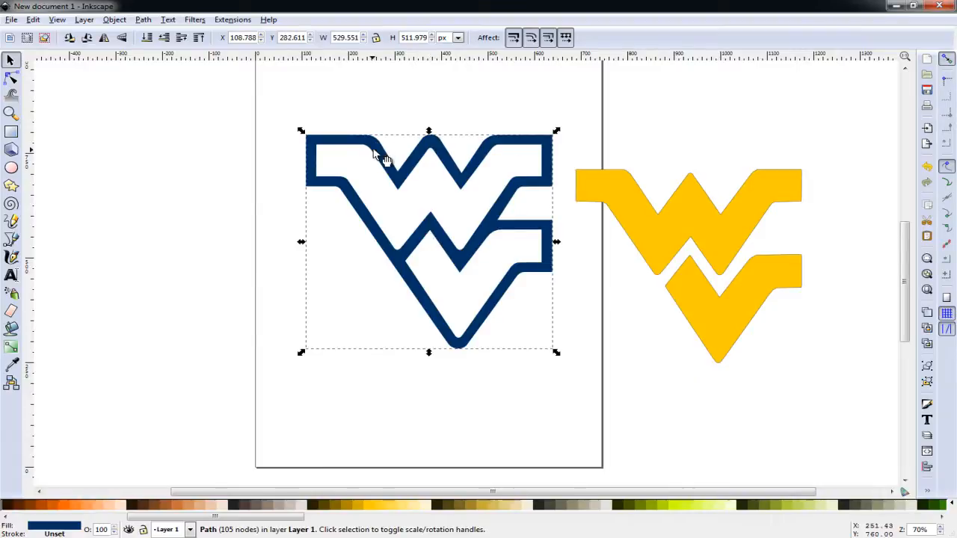
pyautogui.moveTo(143, 20)
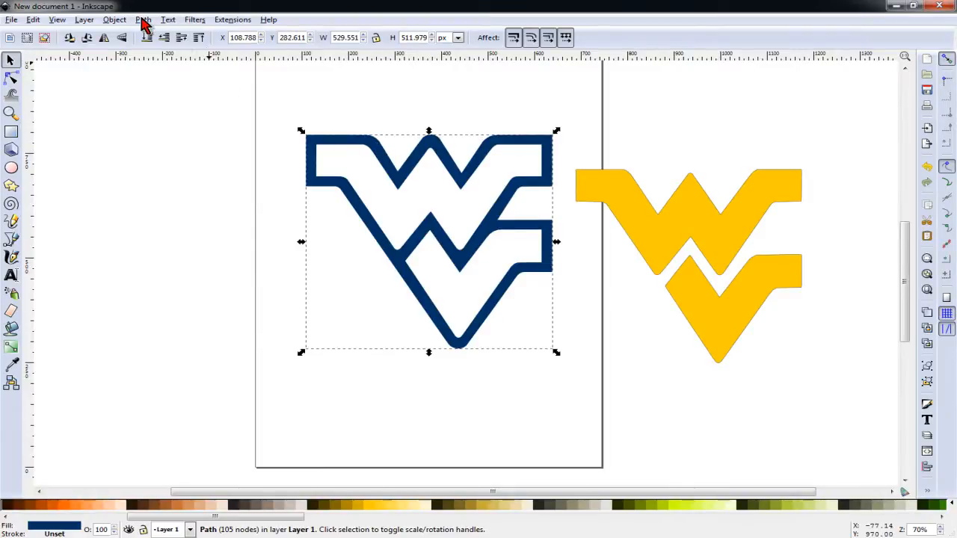
# Break apart the navy outline and union the pieces into one solid navy silhouette
pyautogui.click(142, 19)
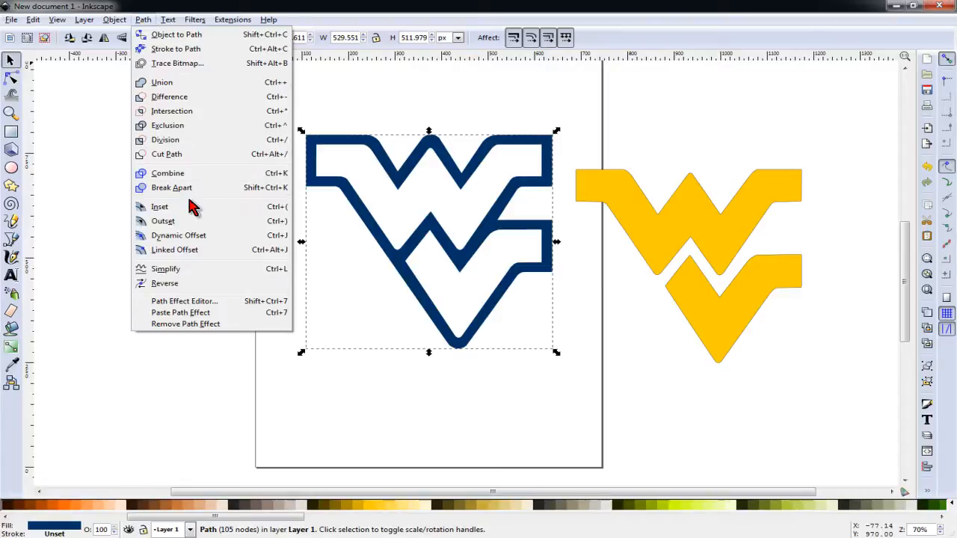
pyautogui.click(171, 188)
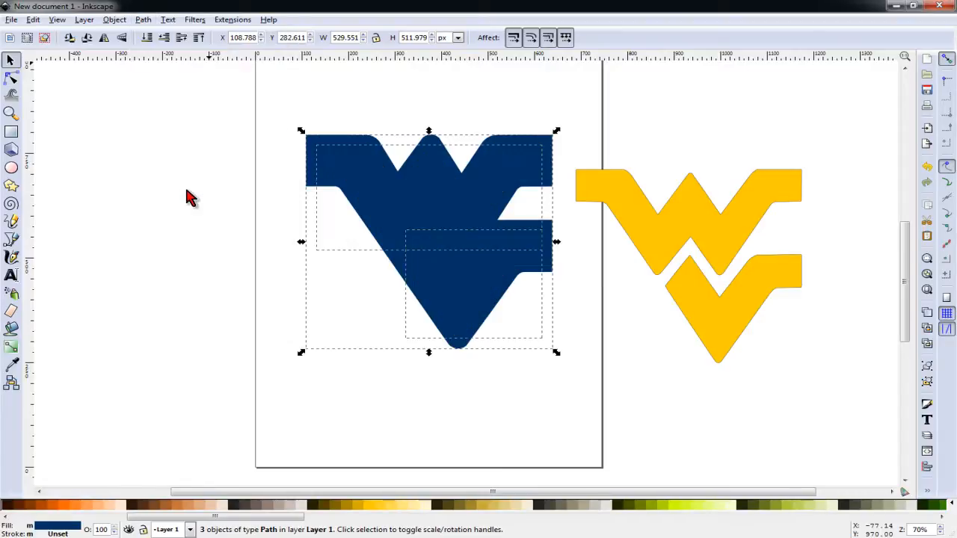
pyautogui.moveTo(165, 60)
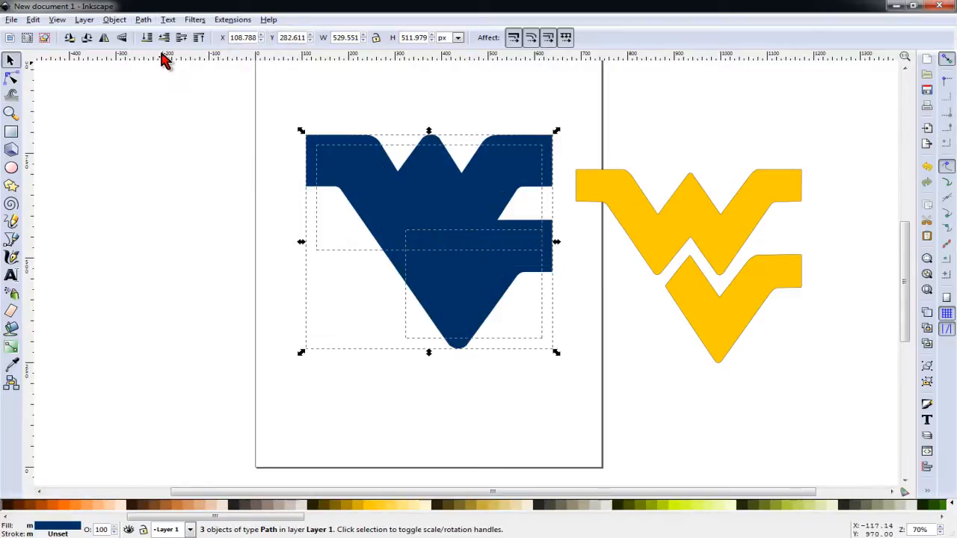
pyautogui.click(143, 19)
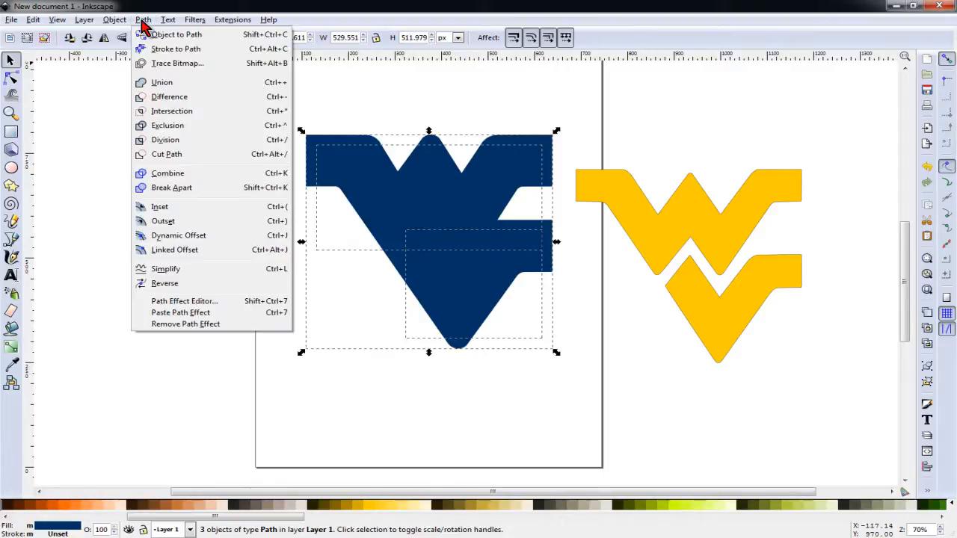
pyautogui.moveTo(162, 82)
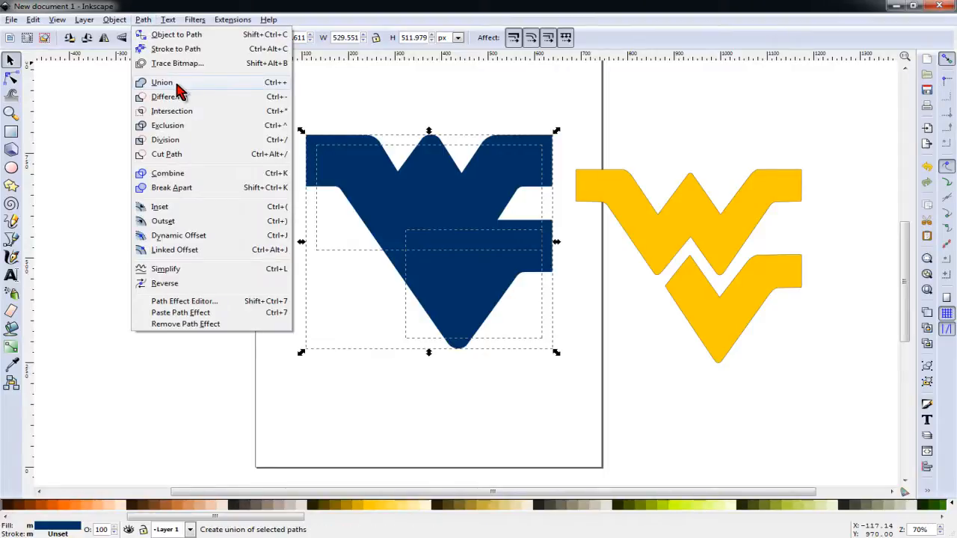
pyautogui.click(162, 82)
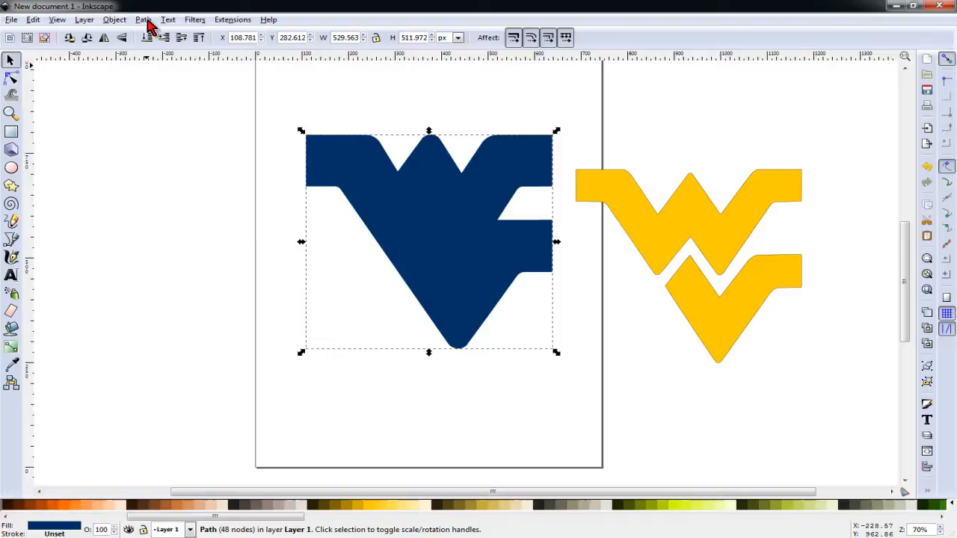
pyautogui.click(143, 19)
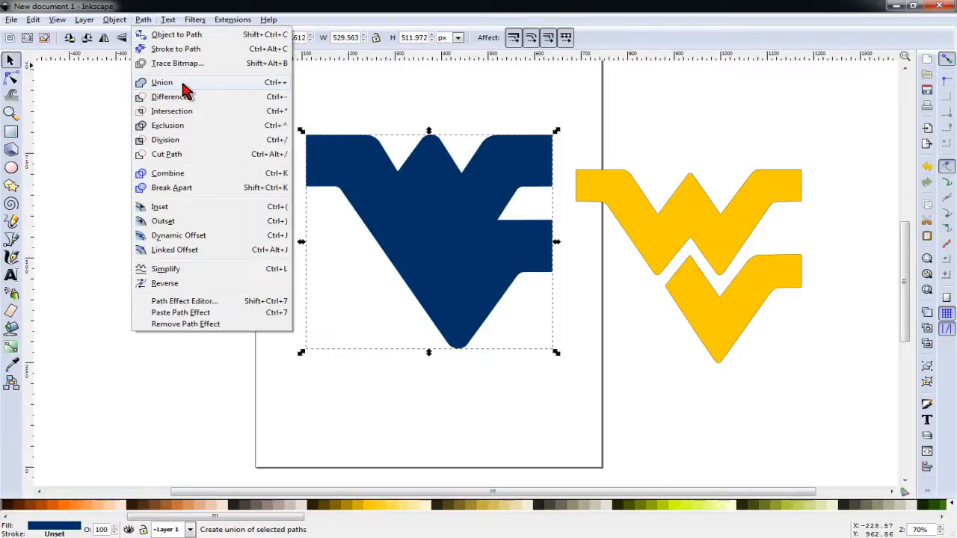
pyautogui.moveTo(195, 178)
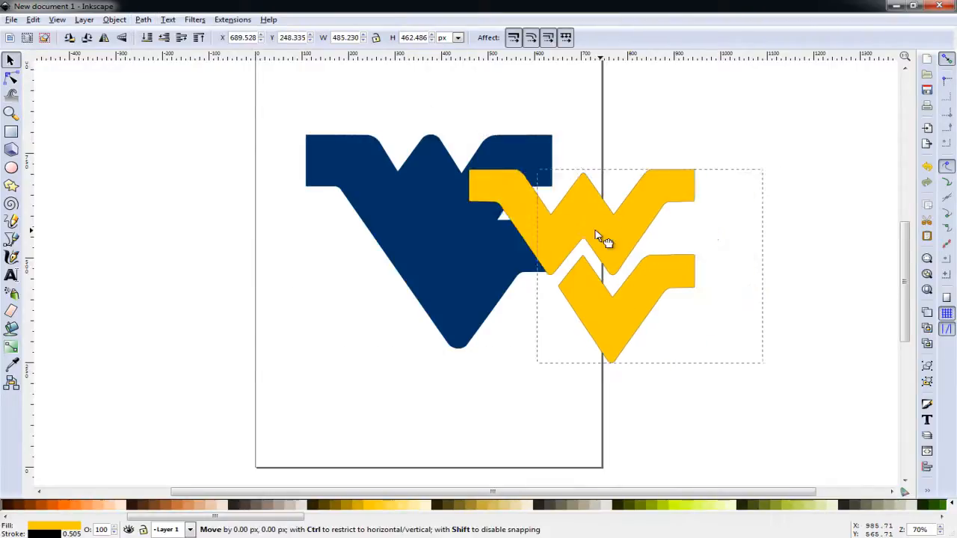
# Centre the gold logo over the navy base and group the two shapes
pyautogui.moveTo(606, 239); pyautogui.dragTo(459, 209)
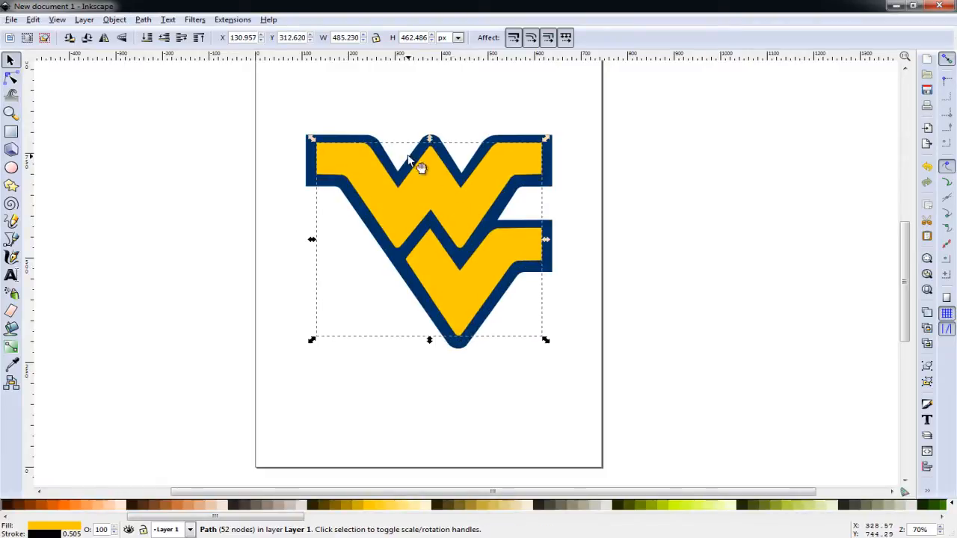
pyautogui.click(702, 381)
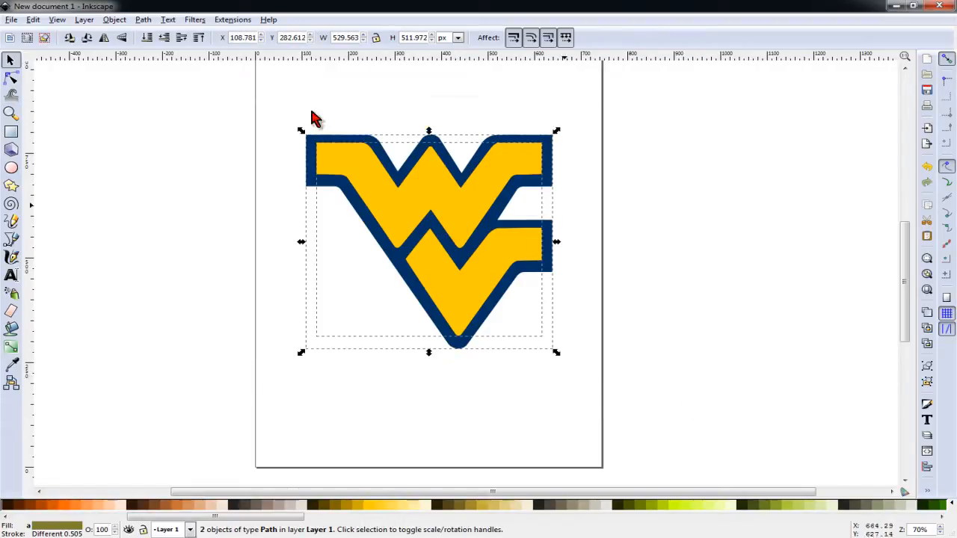
pyautogui.click(114, 20)
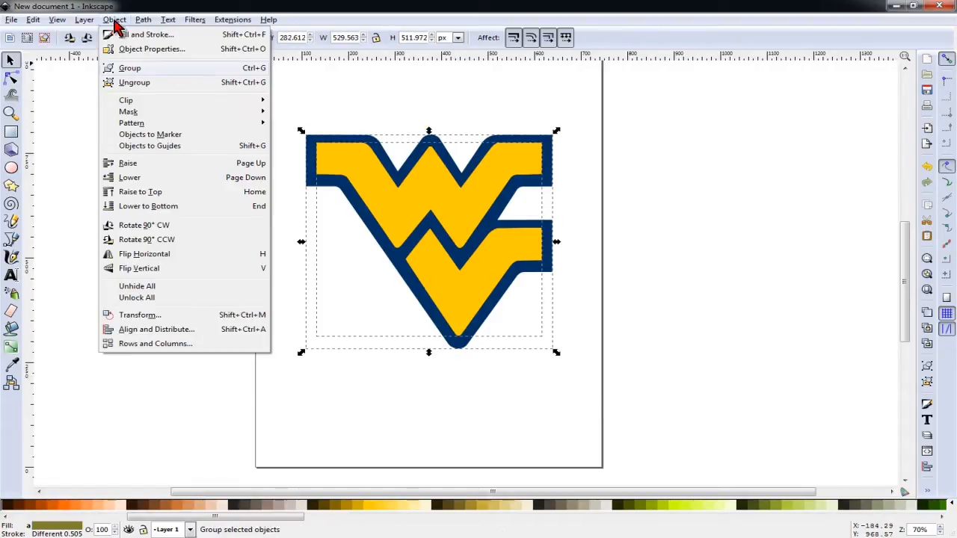
pyautogui.click(129, 68)
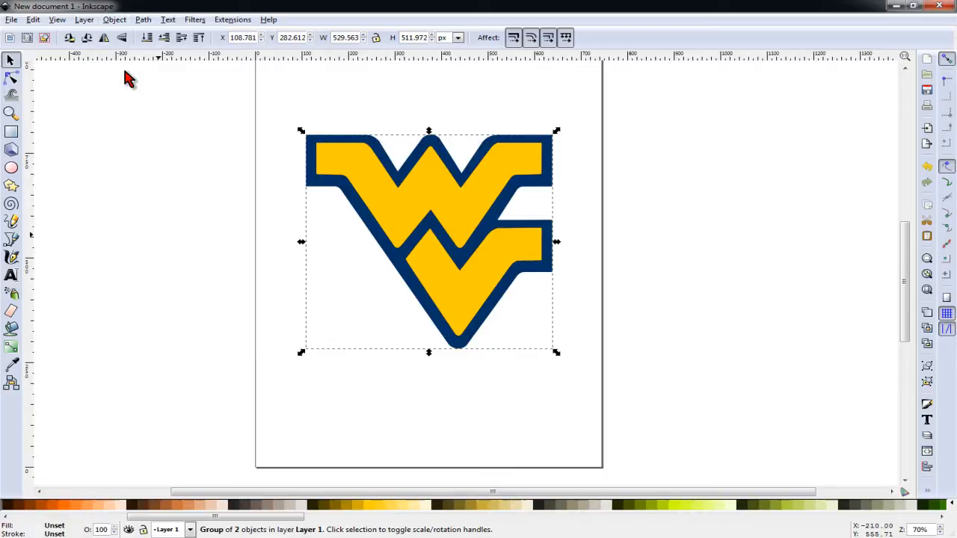
# Save the design as a Plain SVG file named WV
pyautogui.click(11, 19)
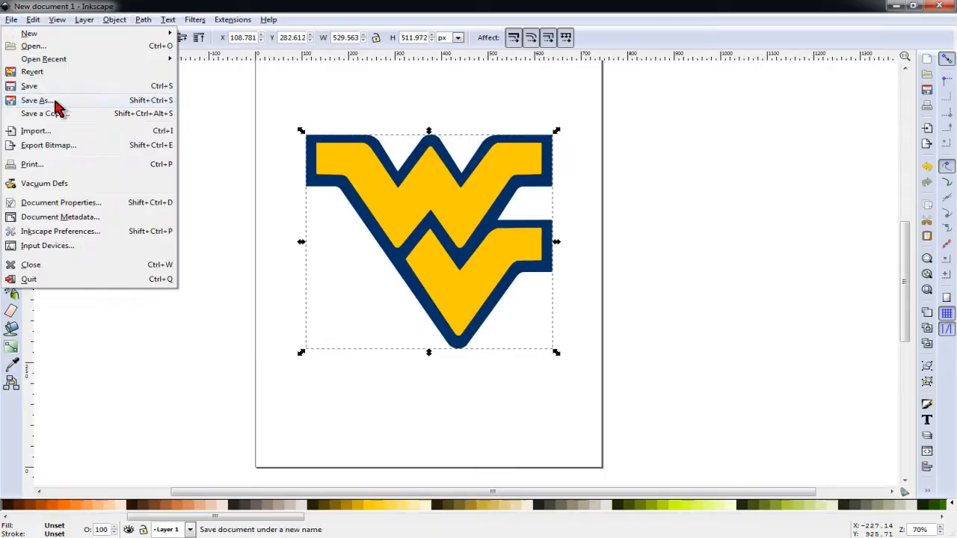
pyautogui.click(36, 99)
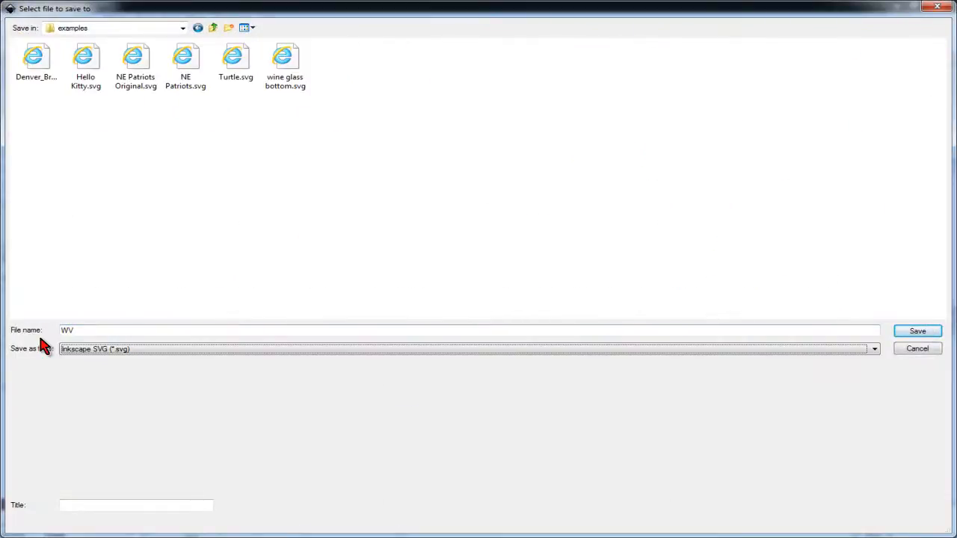
pyautogui.click(468, 348)
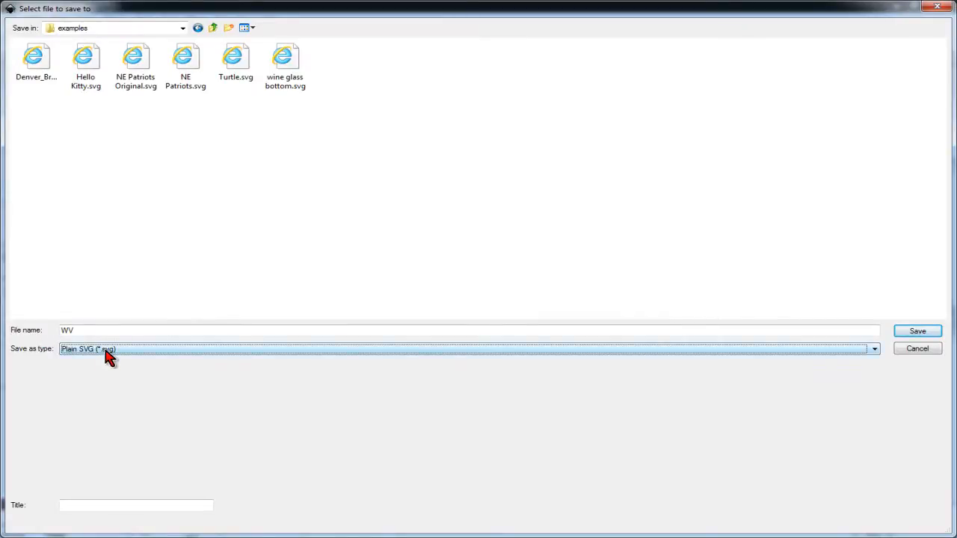
pyautogui.click(916, 331)
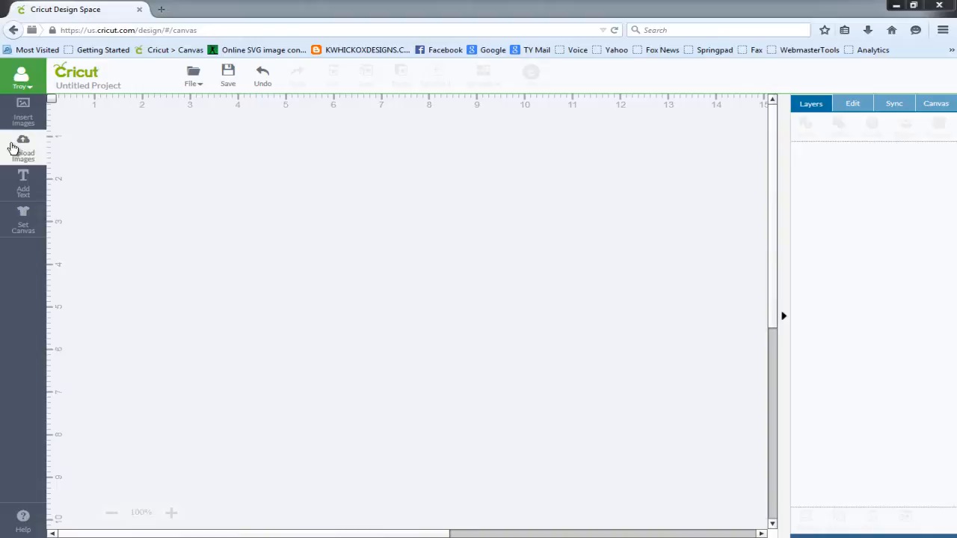
# Upload WV.svg as a vector, save it, and insert the two-layer logo onto the canvas
pyautogui.click(22, 146)
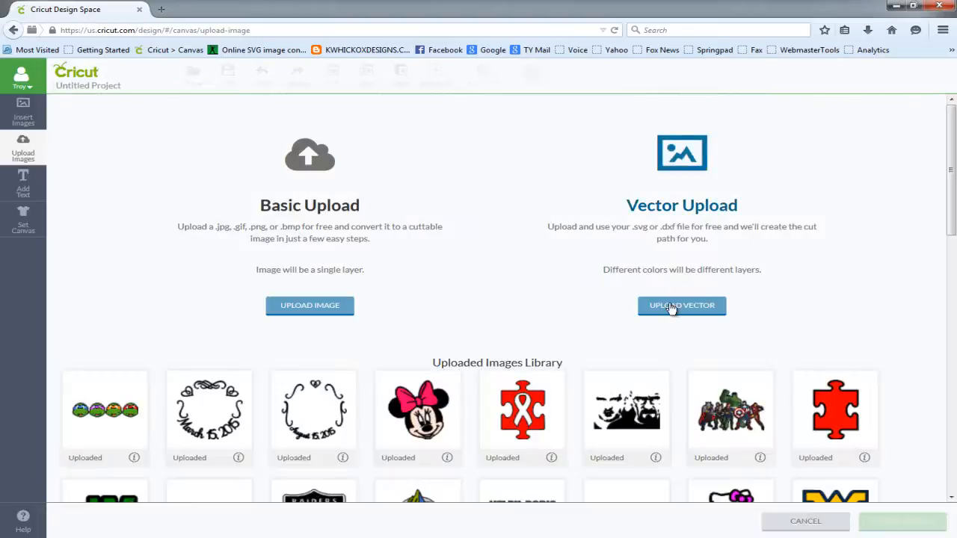
pyautogui.click(681, 305)
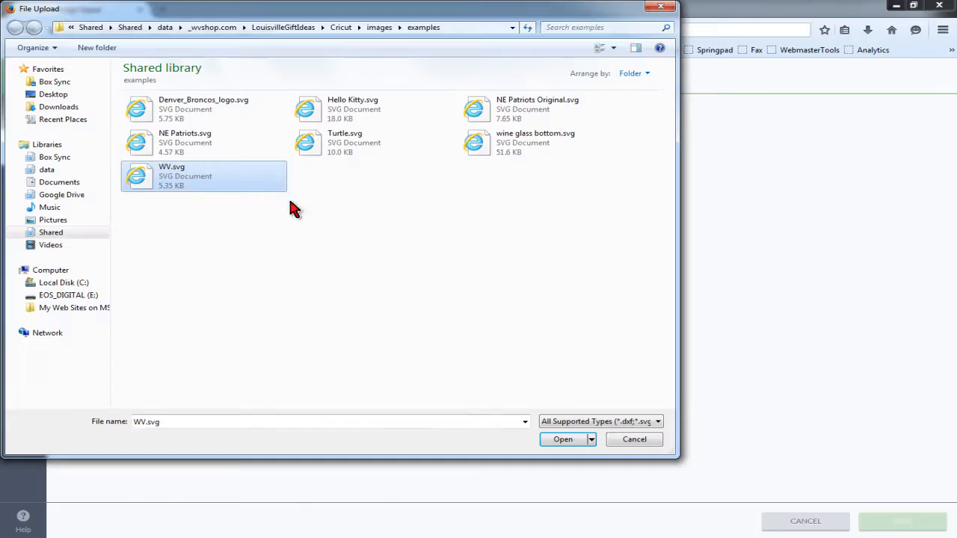
pyautogui.click(562, 439)
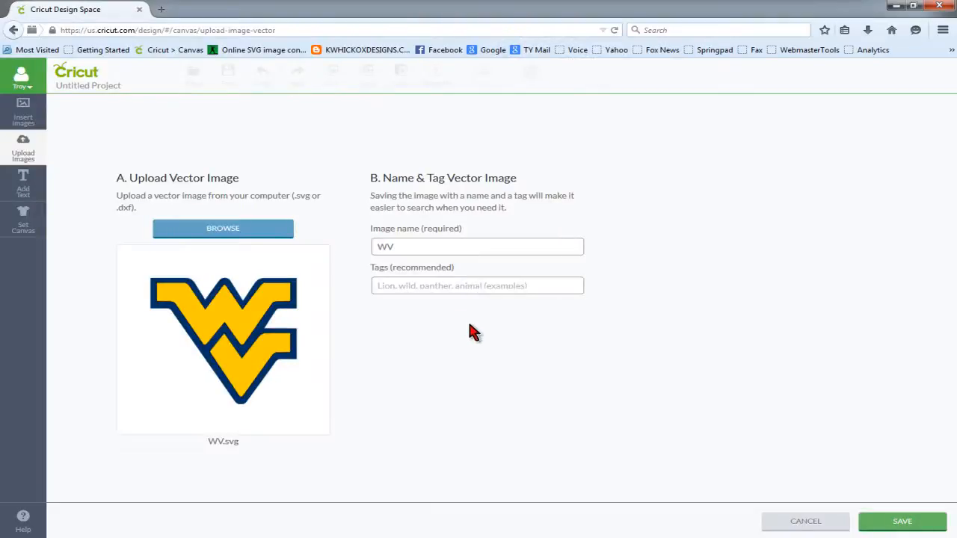
pyautogui.click(901, 521)
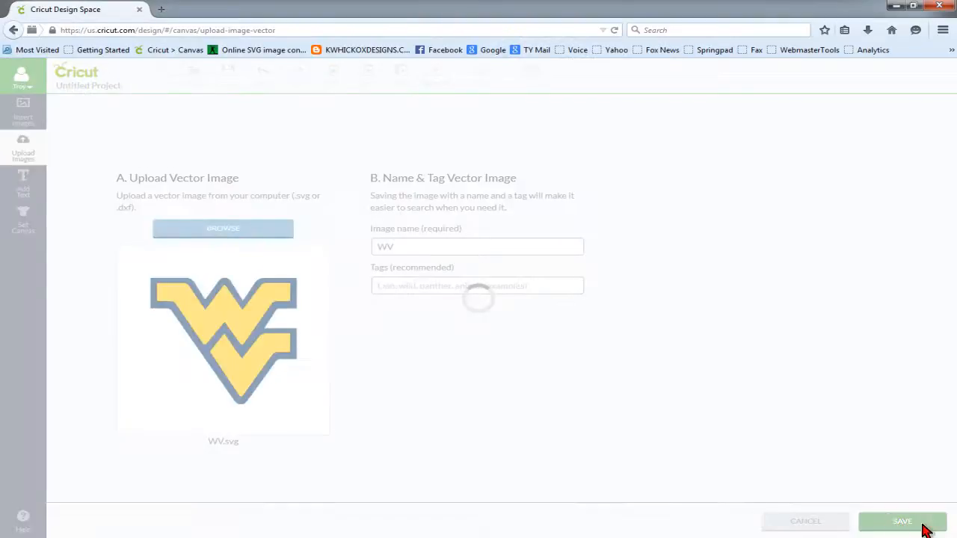
pyautogui.click(902, 521)
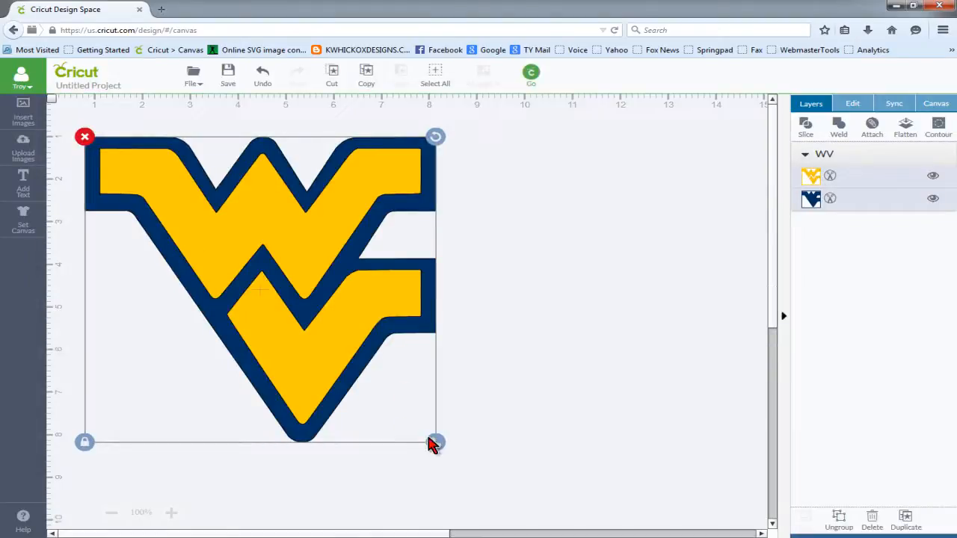
# Shrink the WV logo to about half size, then preview the gold and navy cut mats
pyautogui.moveTo(436, 442); pyautogui.dragTo(258, 288)
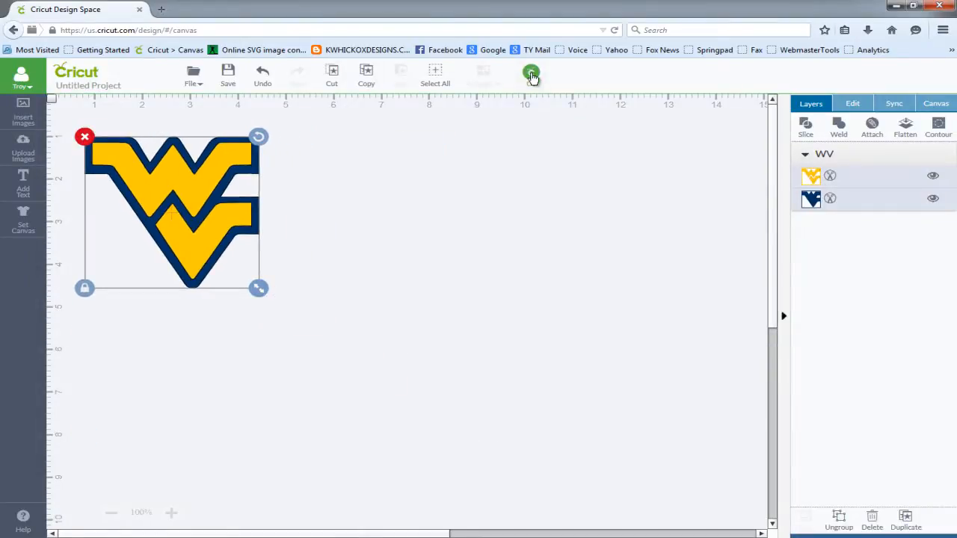
pyautogui.click(531, 74)
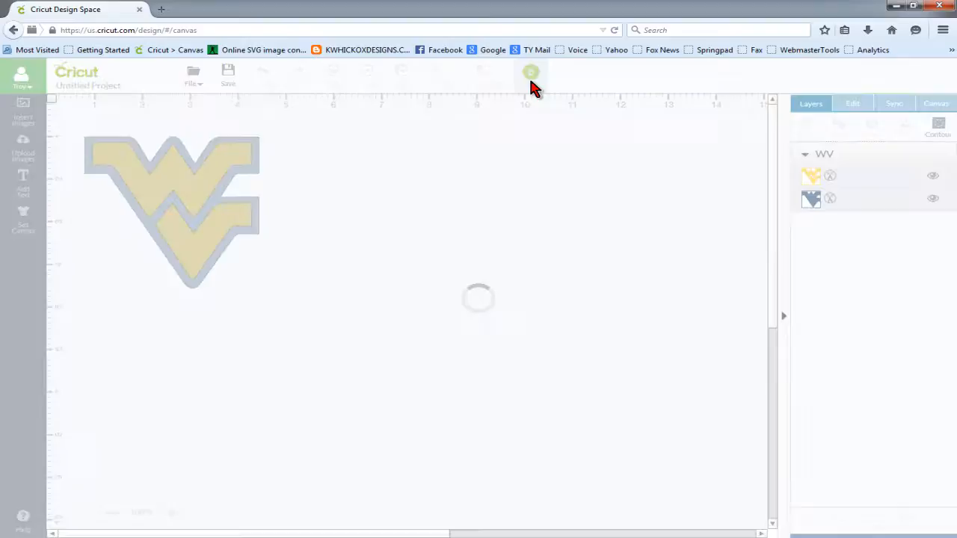
pyautogui.click(531, 72)
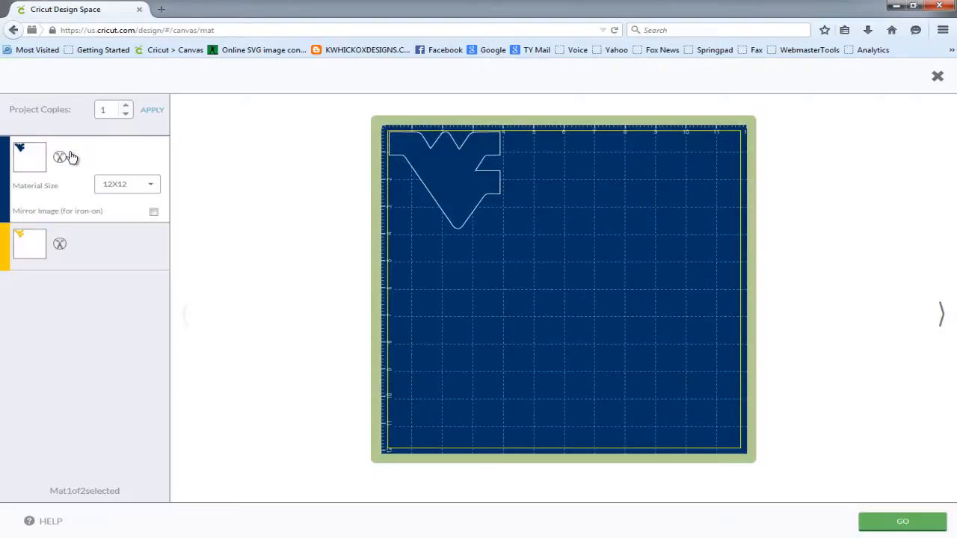
pyautogui.click(30, 244)
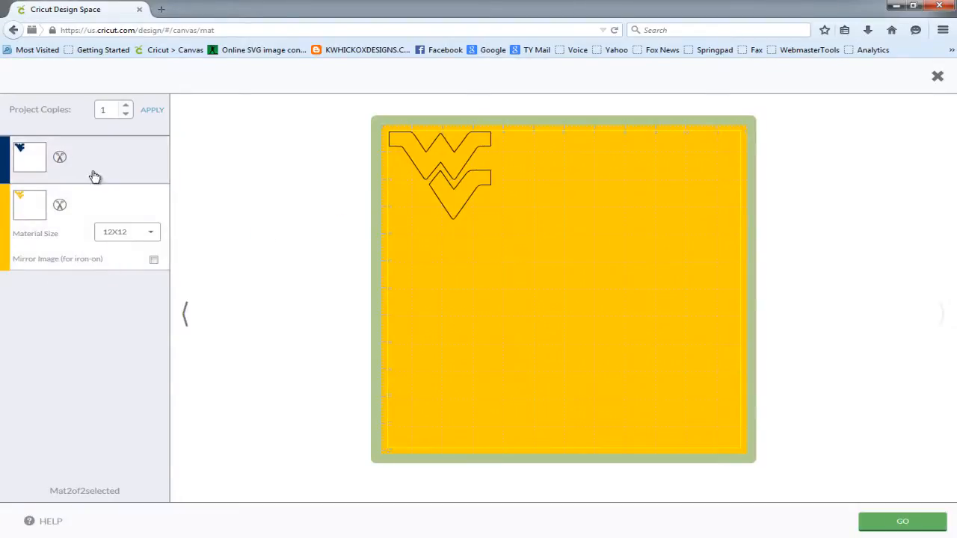
pyautogui.click(30, 156)
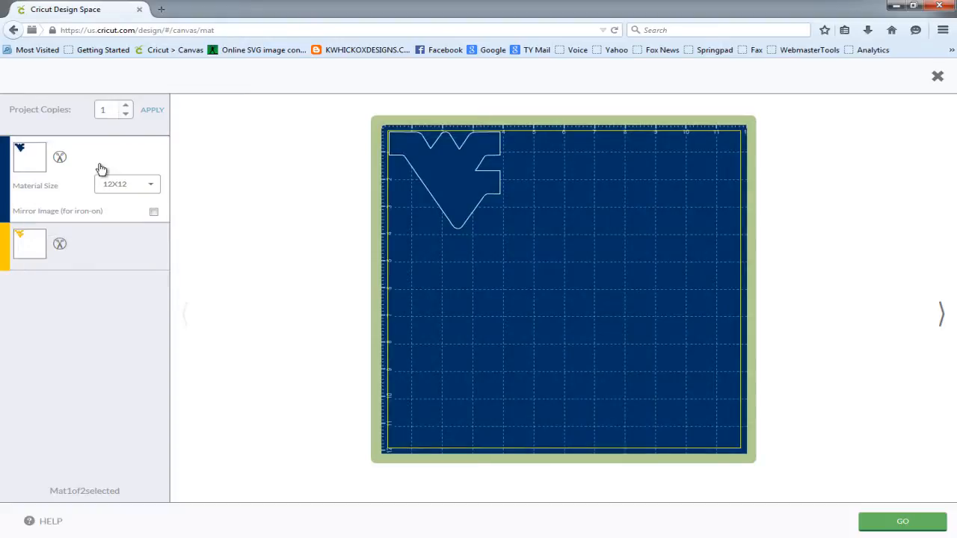